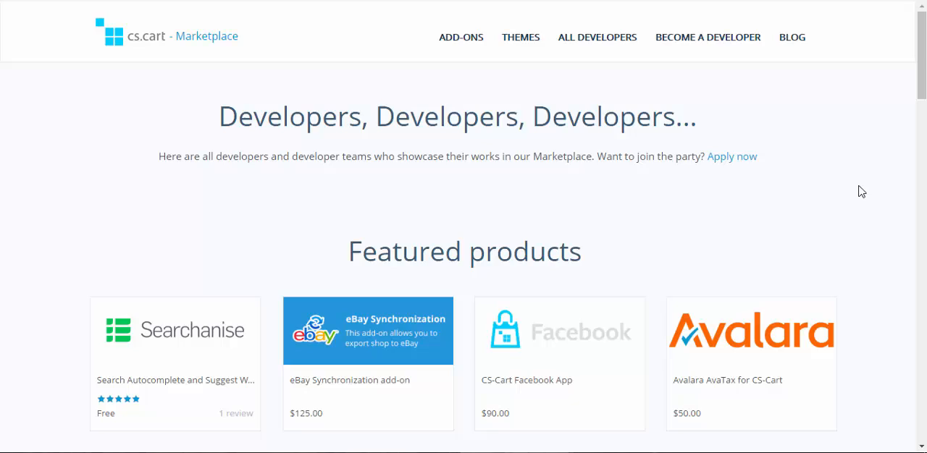
# Reach the Themes section and show the full catalogue of all 303 themes
pyautogui.scroll(-3)
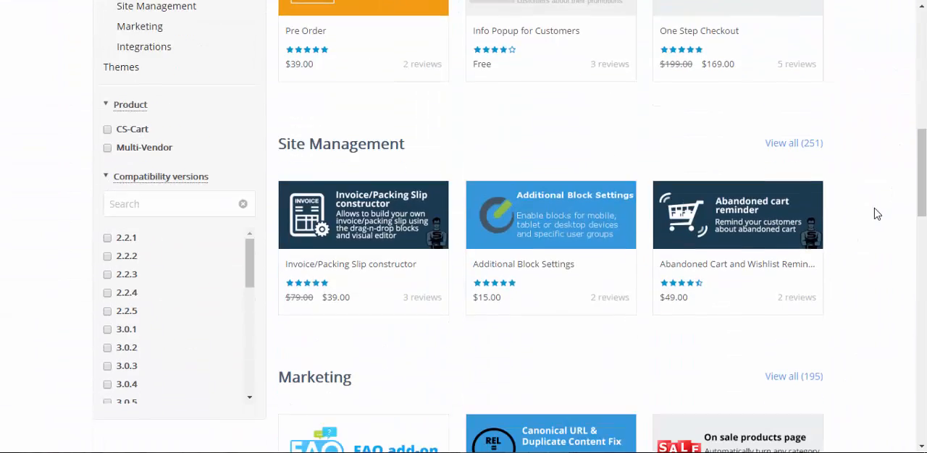
pyautogui.scroll(-3)
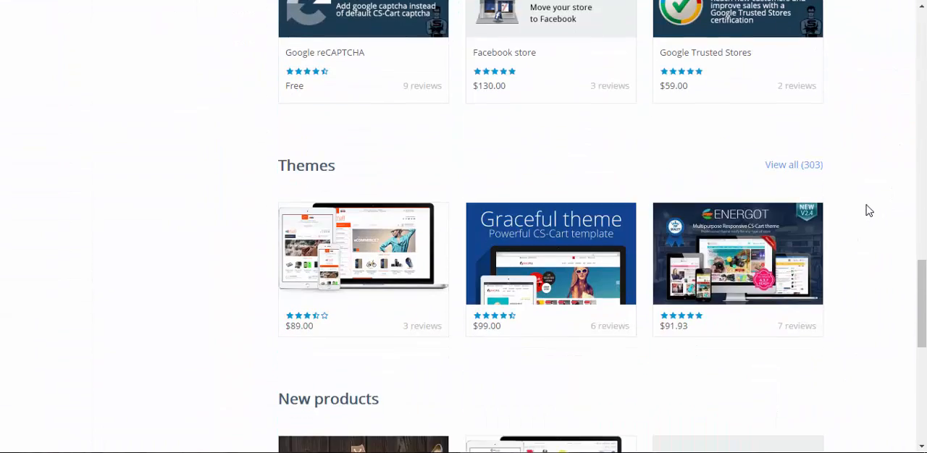
pyautogui.doubleClick(306, 165)
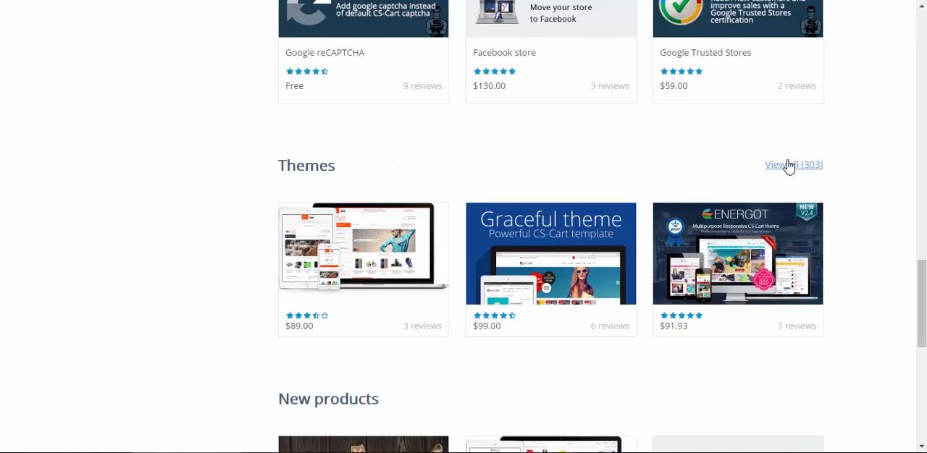
pyautogui.click(793, 165)
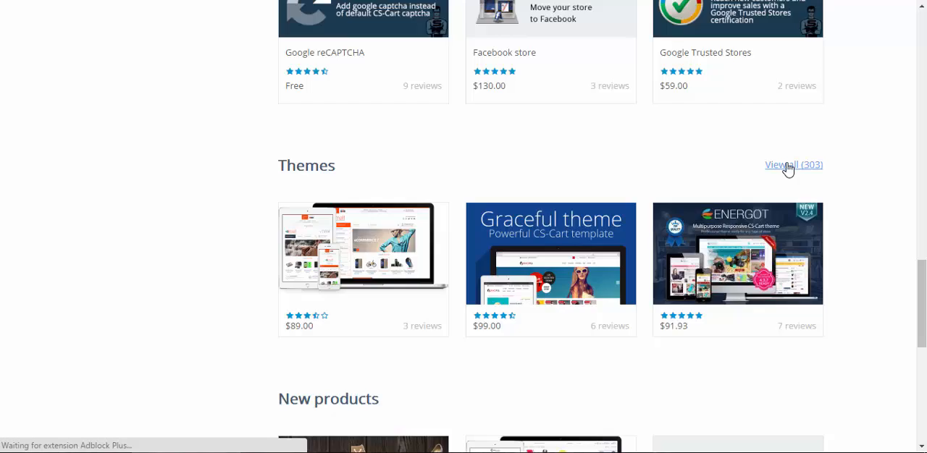
# Sort the themes by Price: High to Low, then switch to Price: Low to High so free themes lead
pyautogui.click(794, 164)
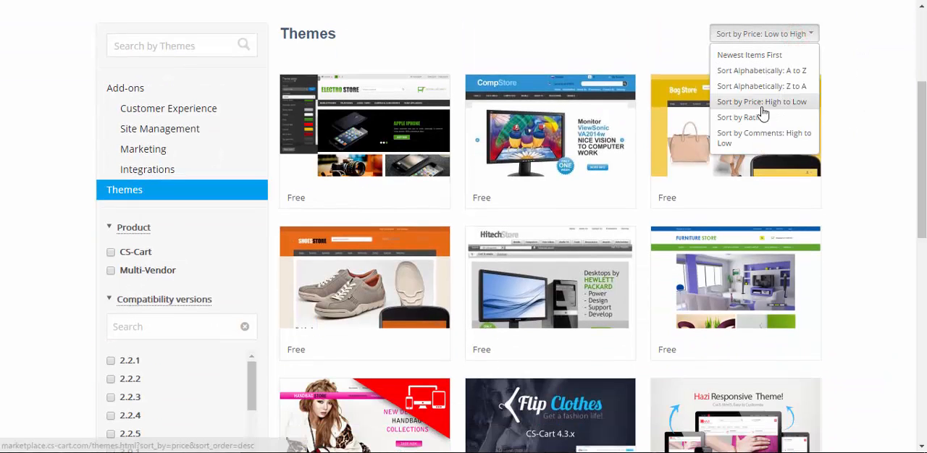
pyautogui.click(761, 101)
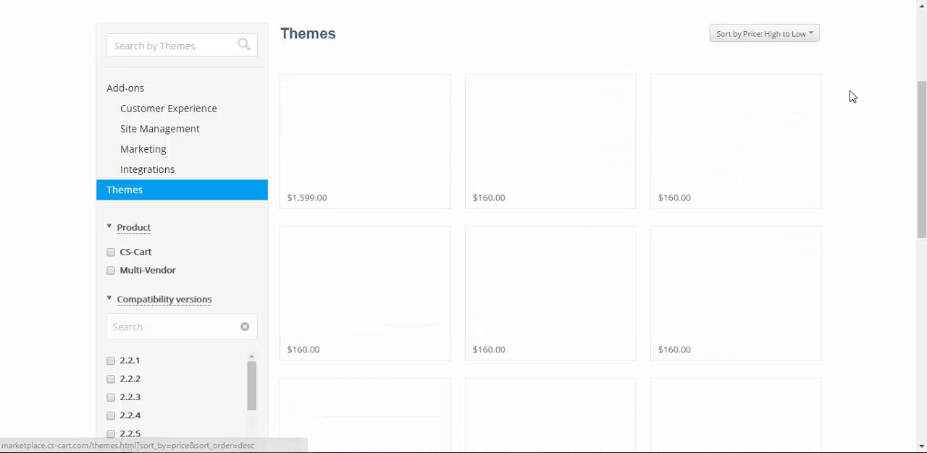
pyautogui.click(770, 34)
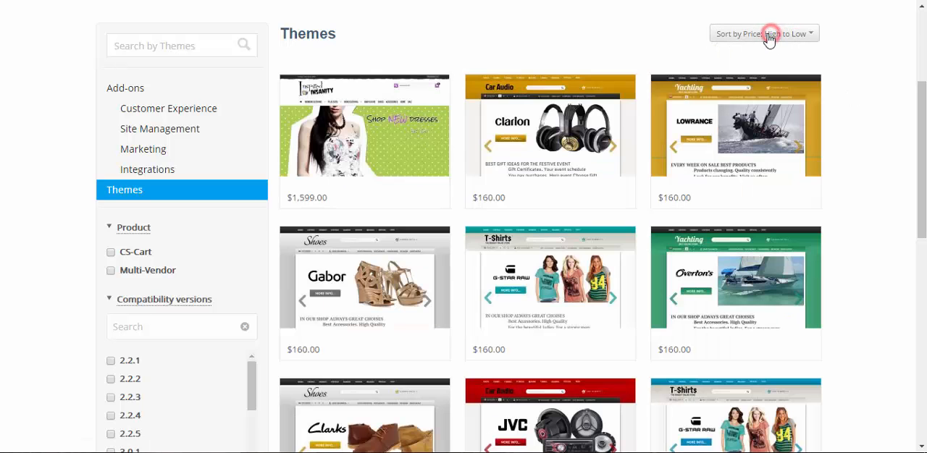
pyautogui.click(767, 33)
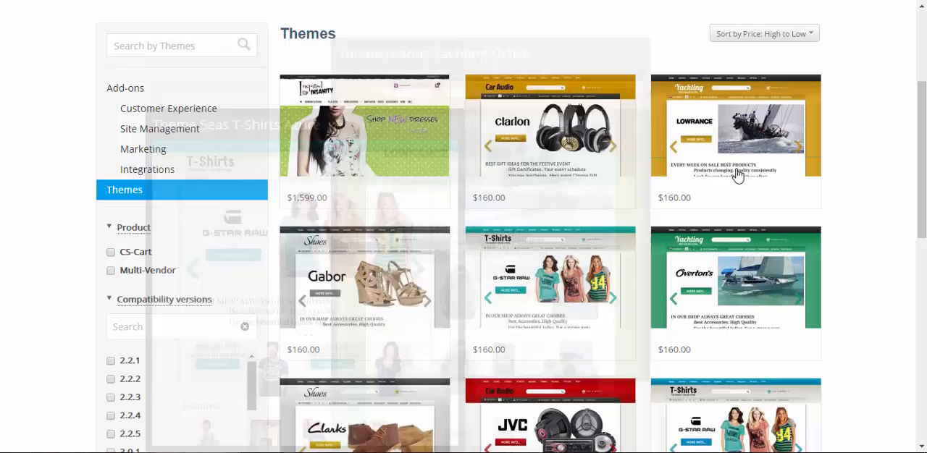
pyautogui.click(762, 33)
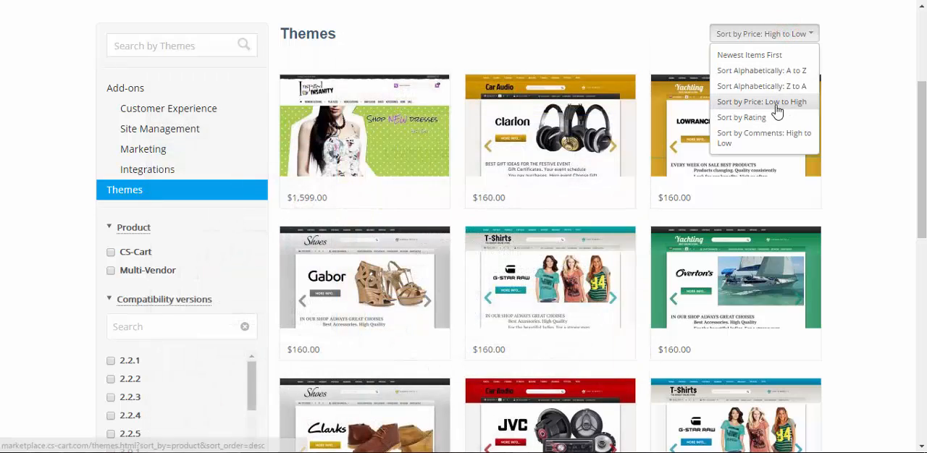
pyautogui.click(761, 101)
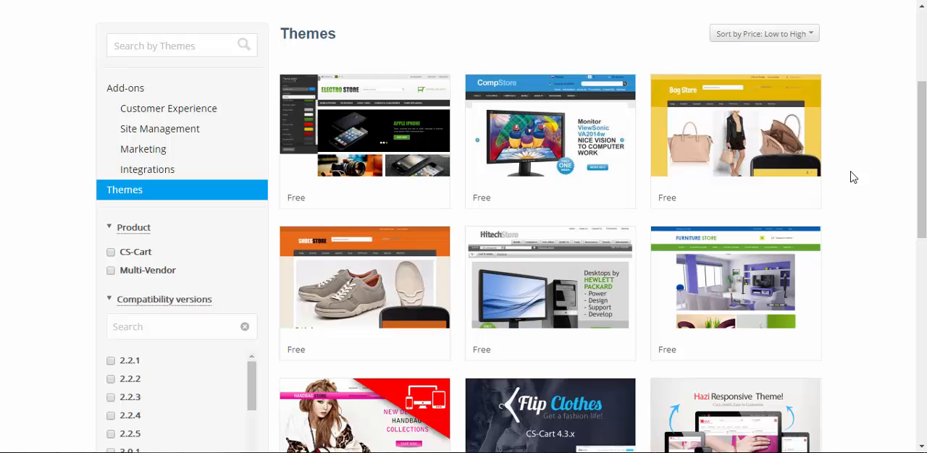
# View the free CompStore computers theme's compatibility: CS-Cart 3.0.1–3.0.6 with English localisation
pyautogui.click(550, 141)
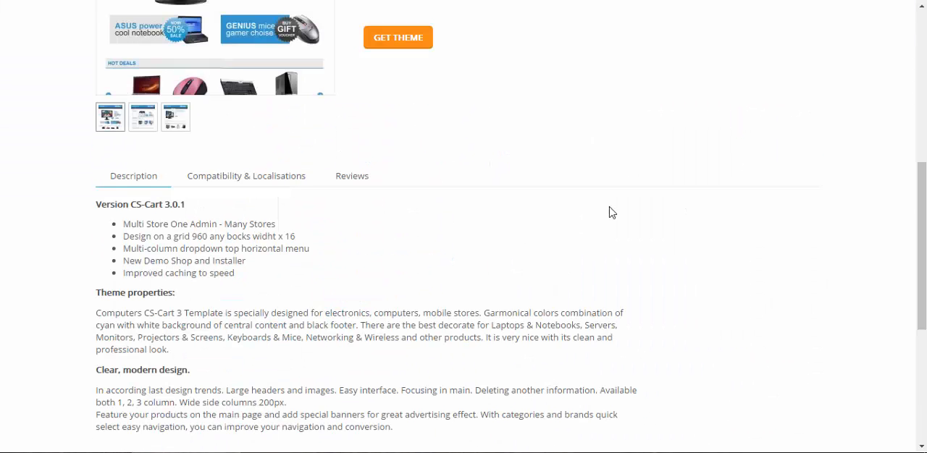
pyautogui.moveTo(217, 191)
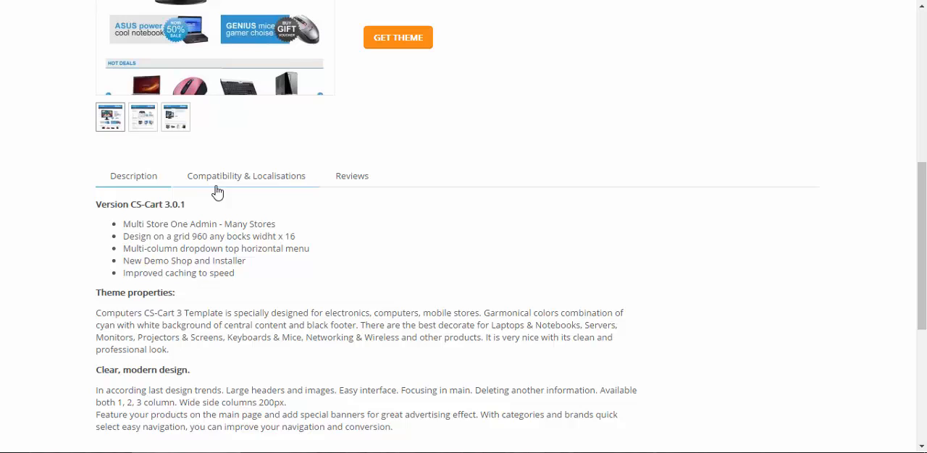
pyautogui.click(246, 176)
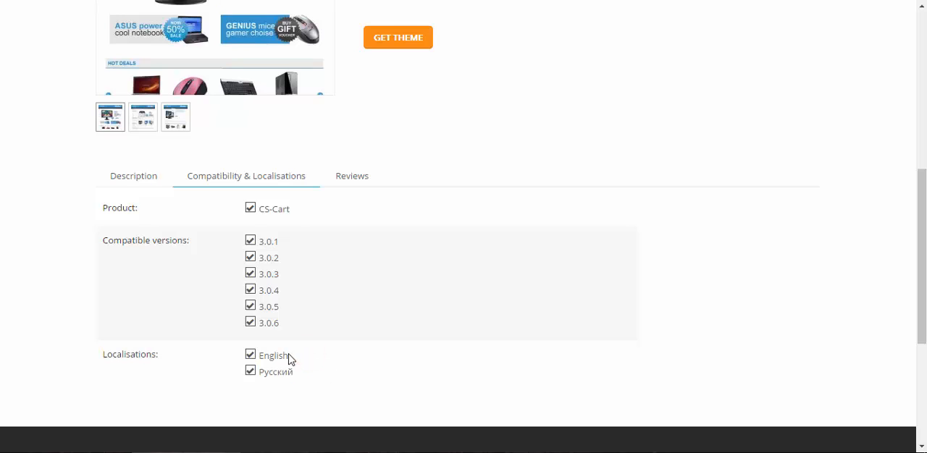
pyautogui.moveTo(300, 362)
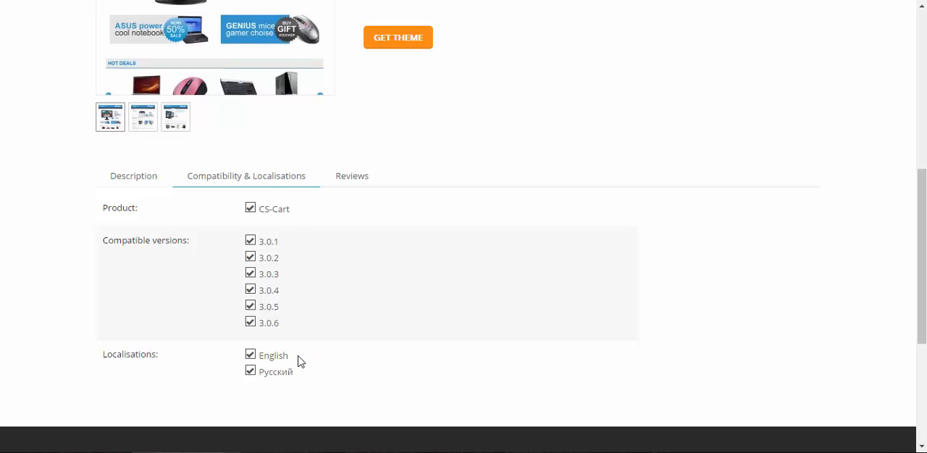
pyautogui.doubleClick(273, 356)
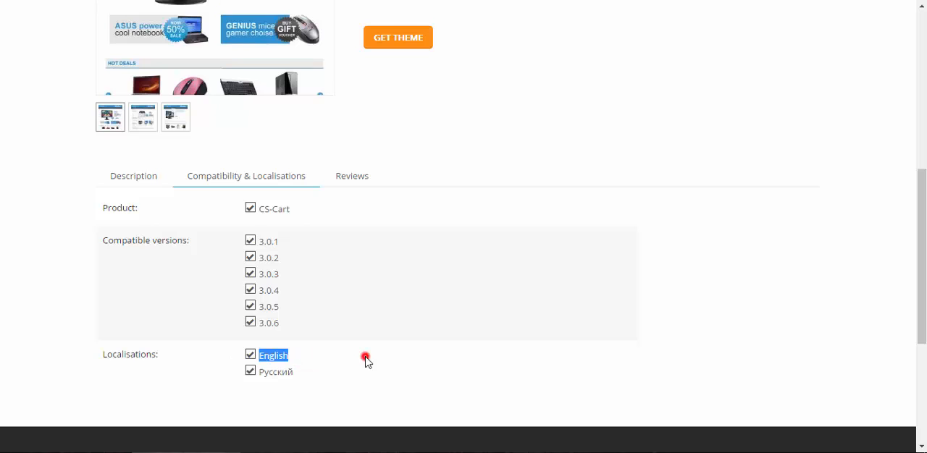
pyautogui.moveTo(308, 239)
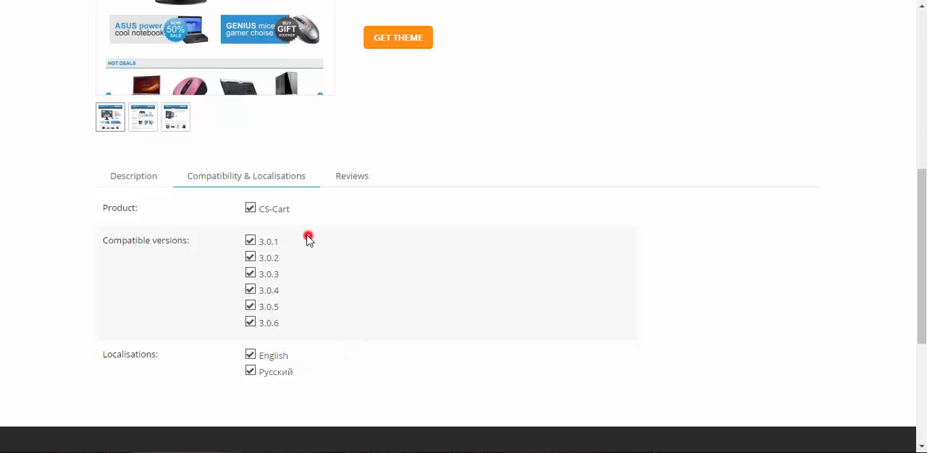
pyautogui.doubleClick(145, 240)
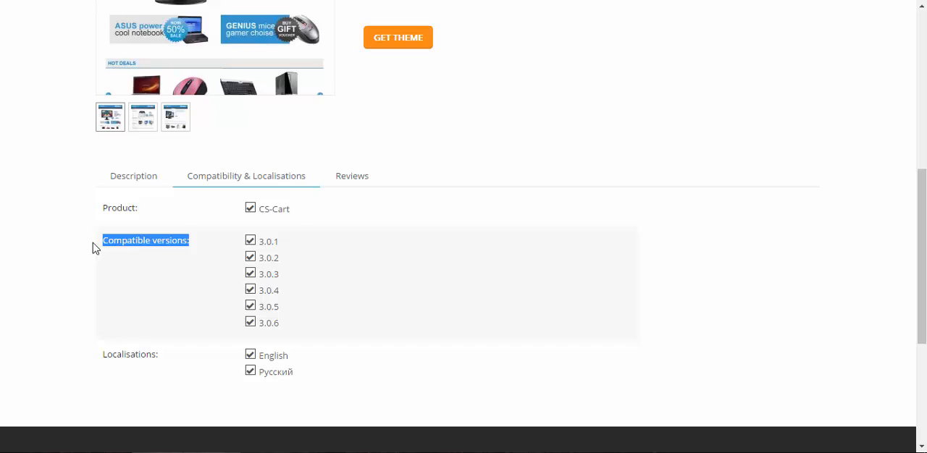
# Check the CompStore theme's Reviews section
pyautogui.click(351, 176)
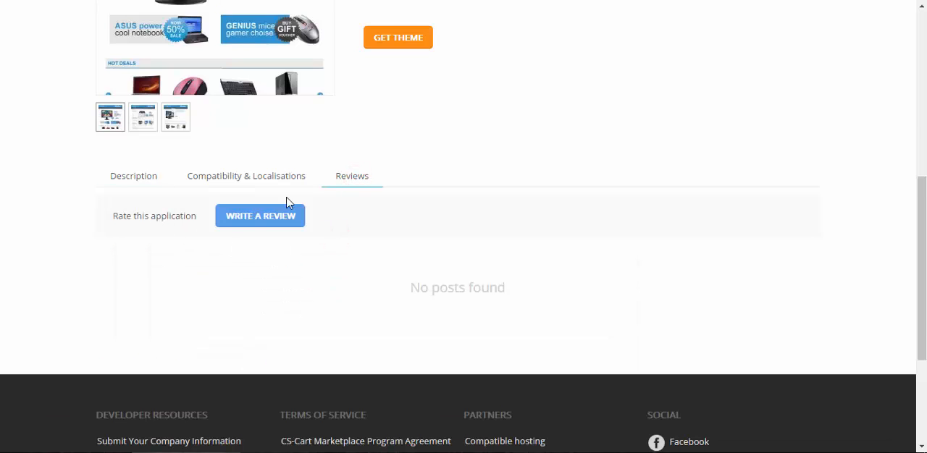
pyautogui.moveTo(813, 318)
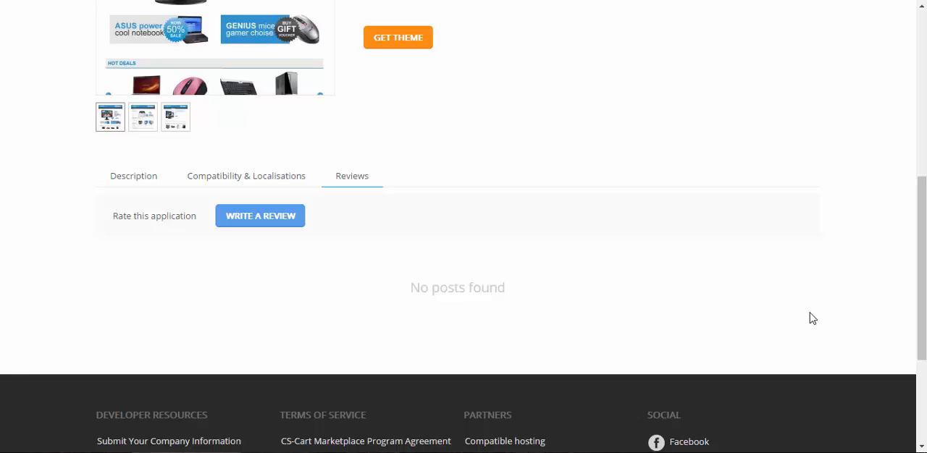
pyautogui.scroll(-3)
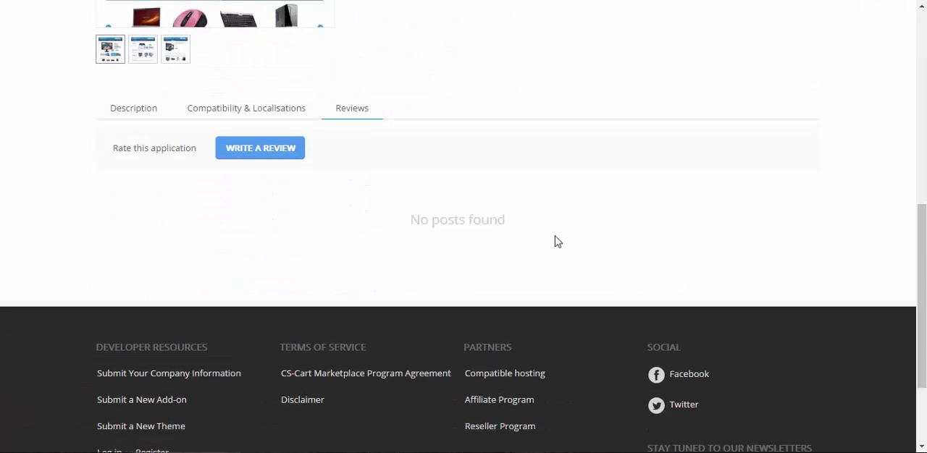
pyautogui.scroll(3)
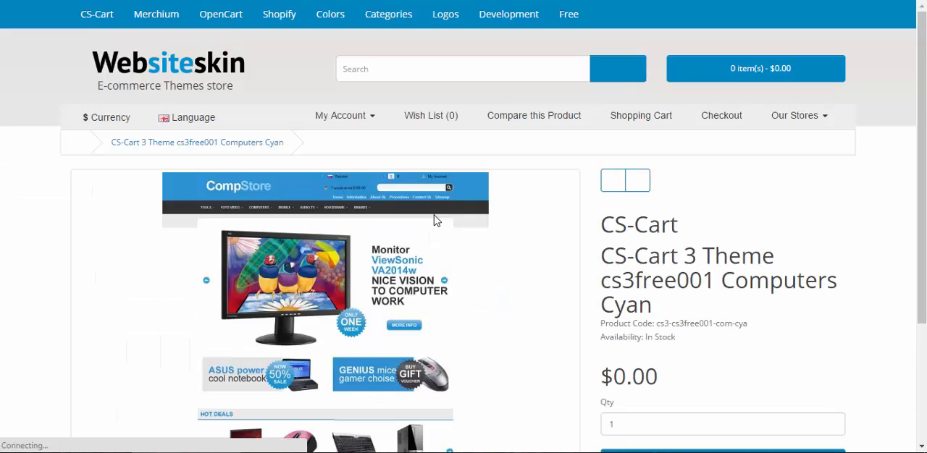
# Add the free CS-Cart 3 Computers Cyan theme to the Websiteskin cart
pyautogui.scroll(-3)
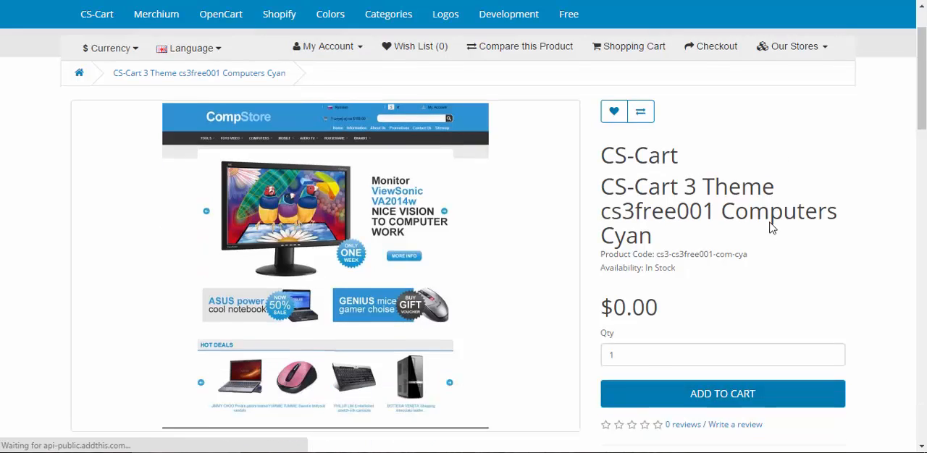
pyautogui.scroll(-3)
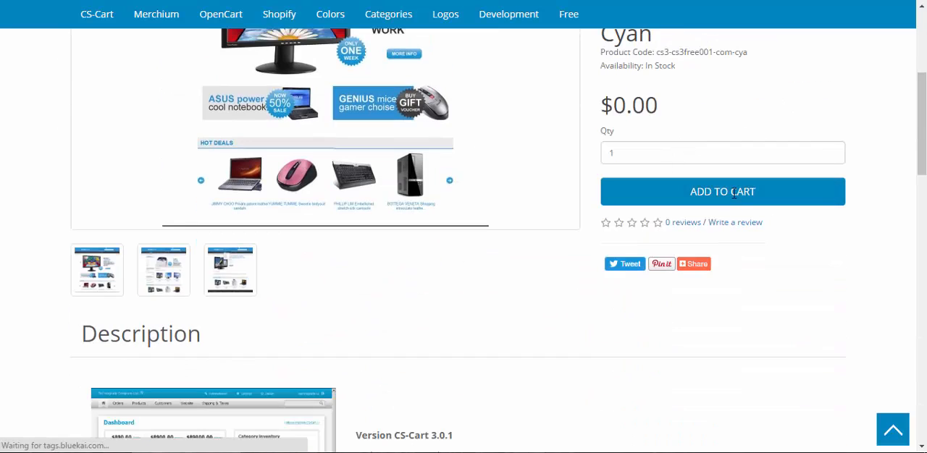
pyautogui.click(722, 191)
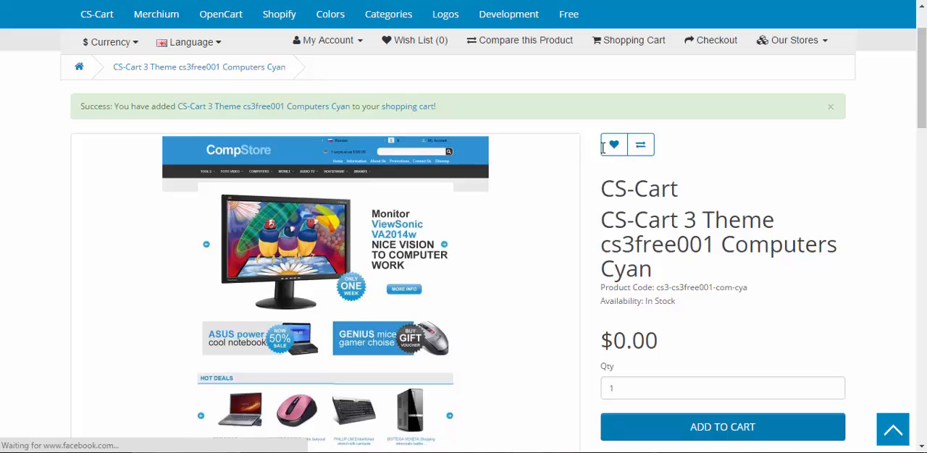
pyautogui.scroll(3)
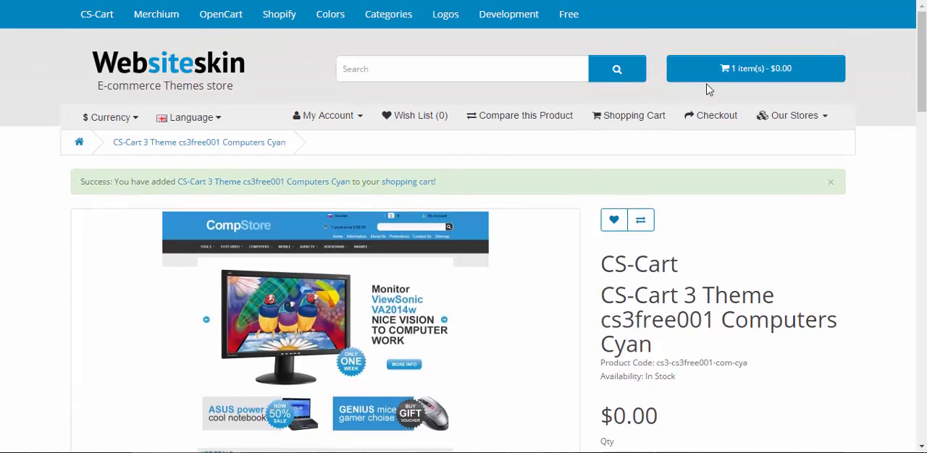
# Go from the cart preview to checkout, showing the Register Account option
pyautogui.click(755, 69)
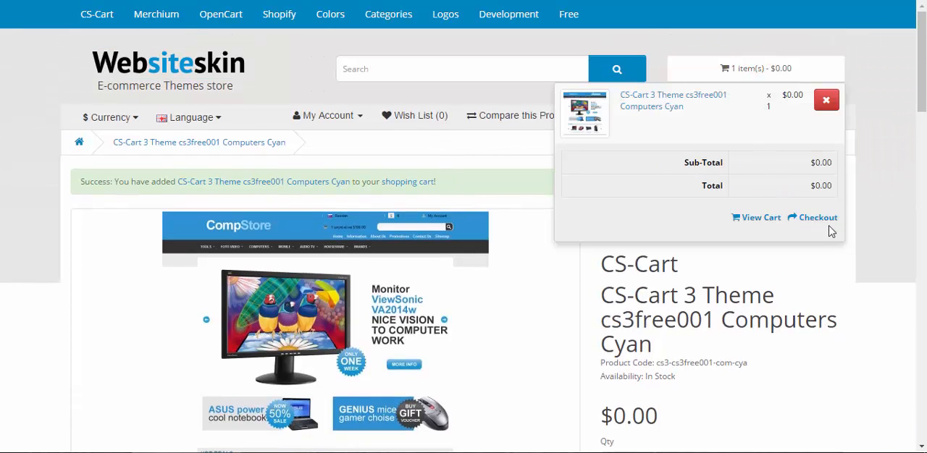
pyautogui.click(812, 217)
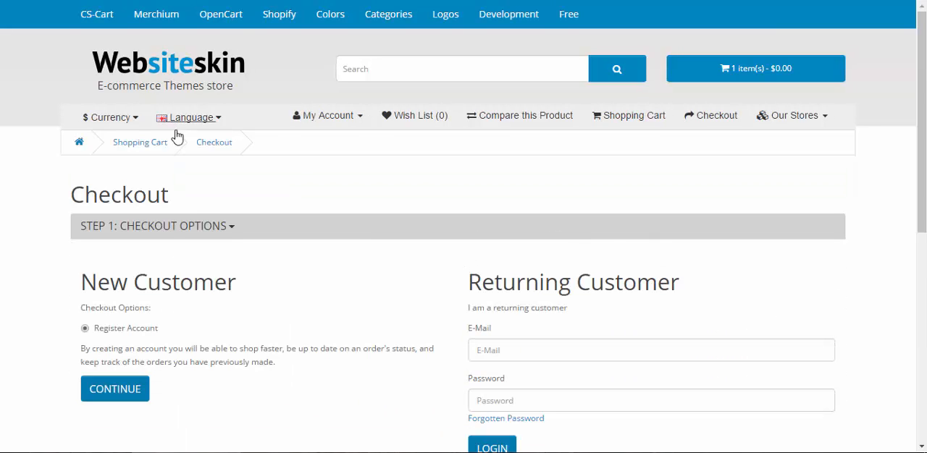
pyautogui.moveTo(246, 223)
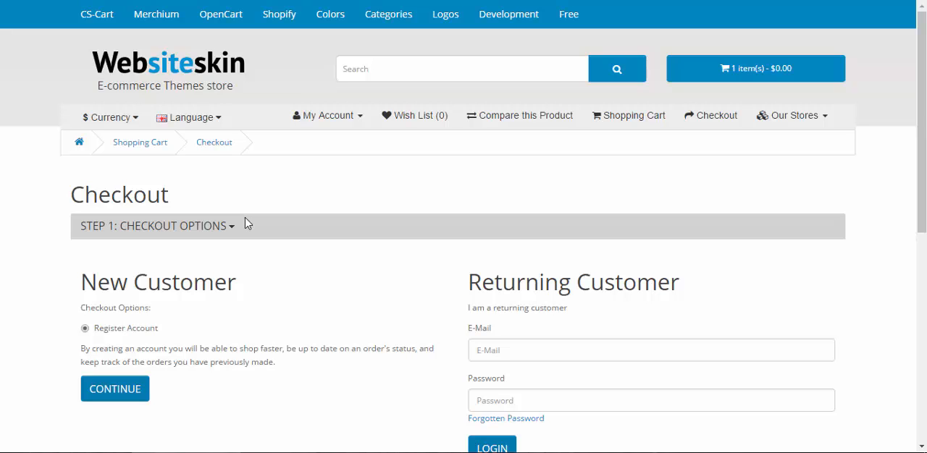
pyautogui.scroll(-3)
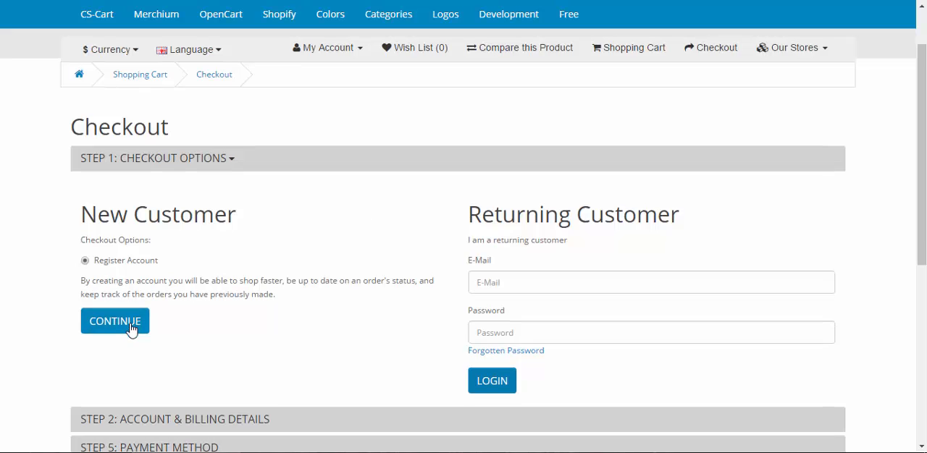
# Start registering an account with last name Sensei and the saved e-mail address
pyautogui.click(115, 320)
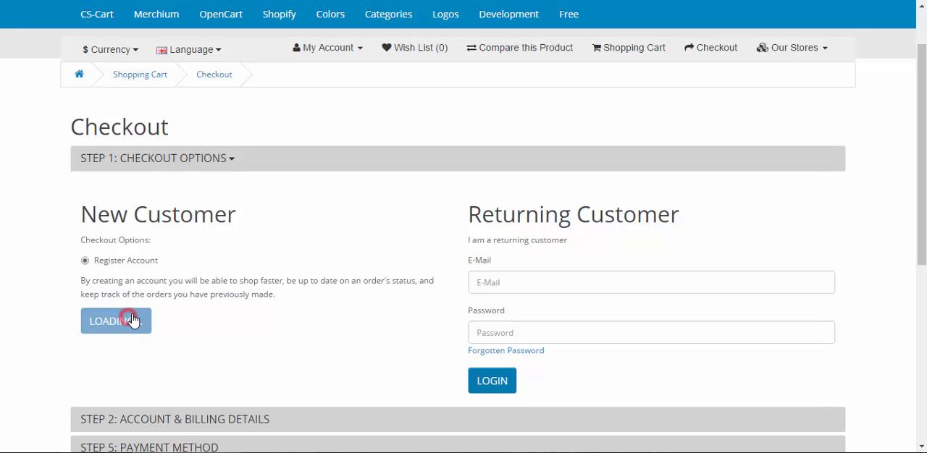
pyautogui.click(116, 321)
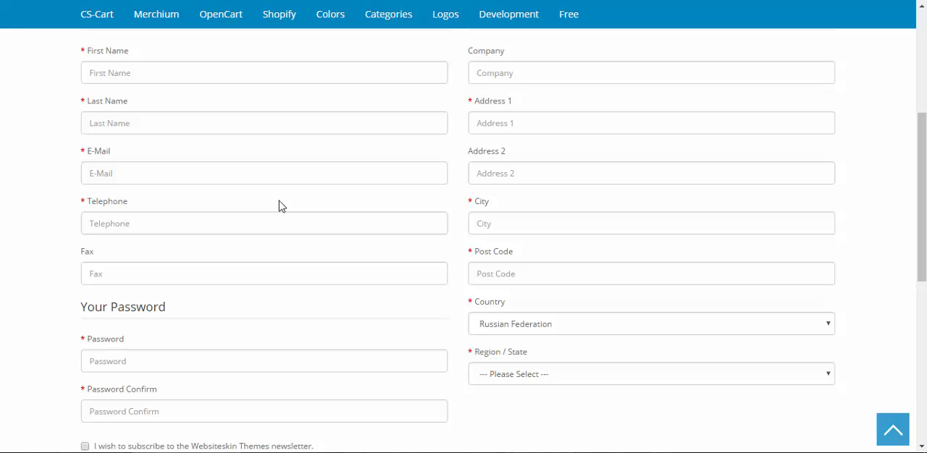
pyautogui.scroll(3)
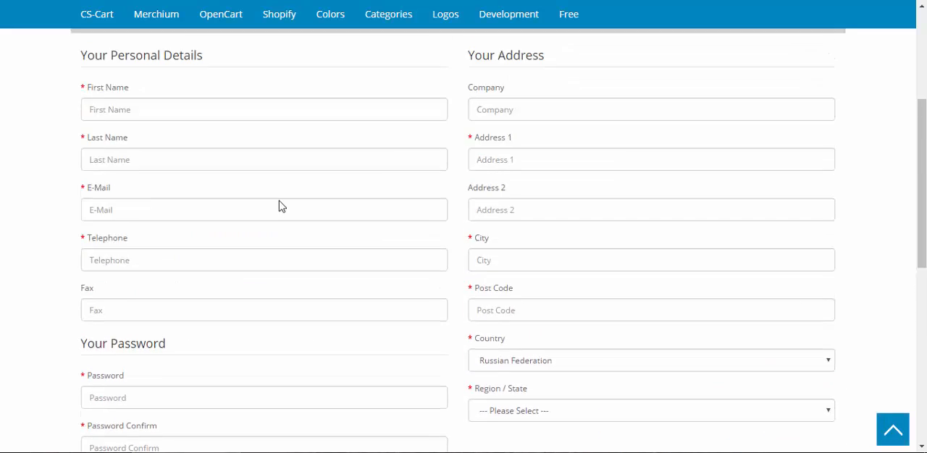
pyautogui.write('Sergei')
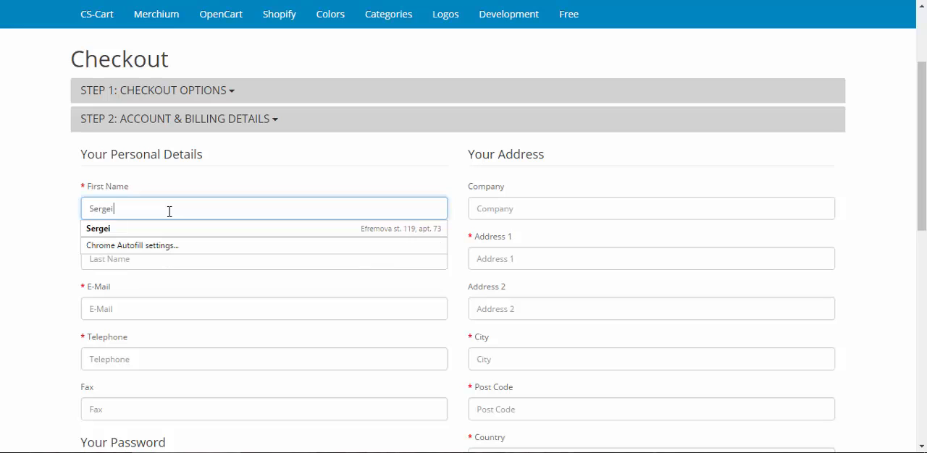
pyautogui.click(264, 258)
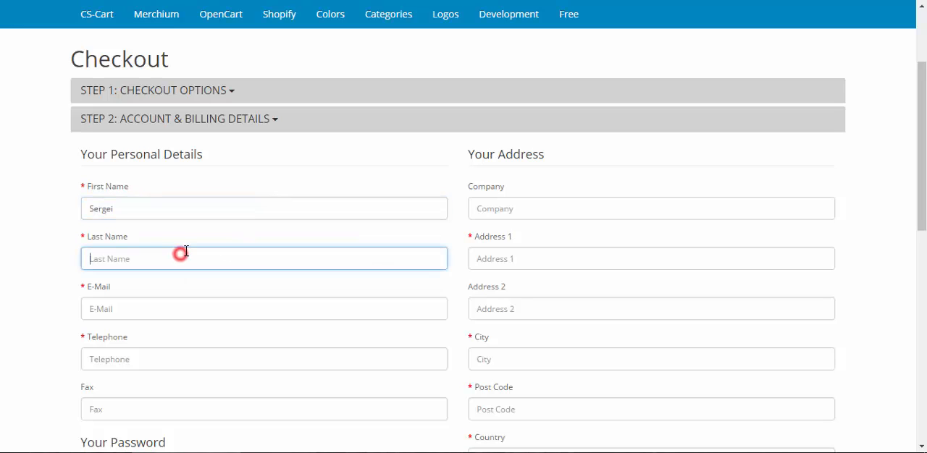
pyautogui.write('Sensei')
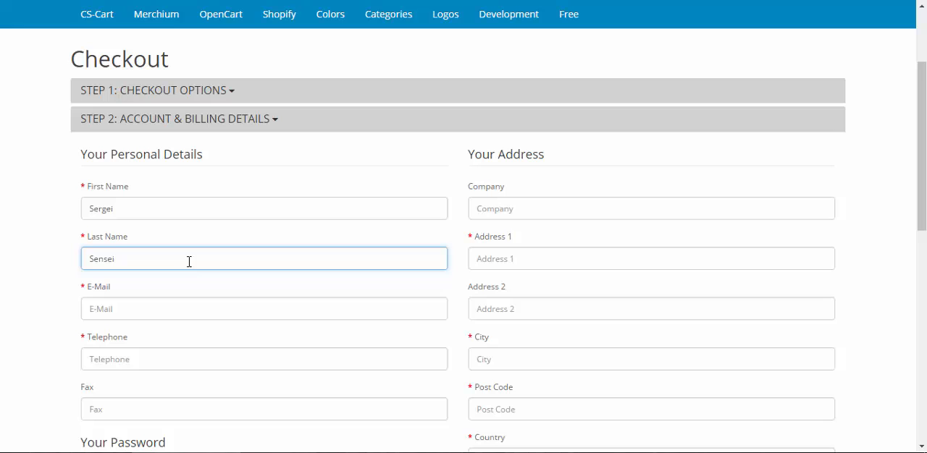
pyautogui.write('cs')
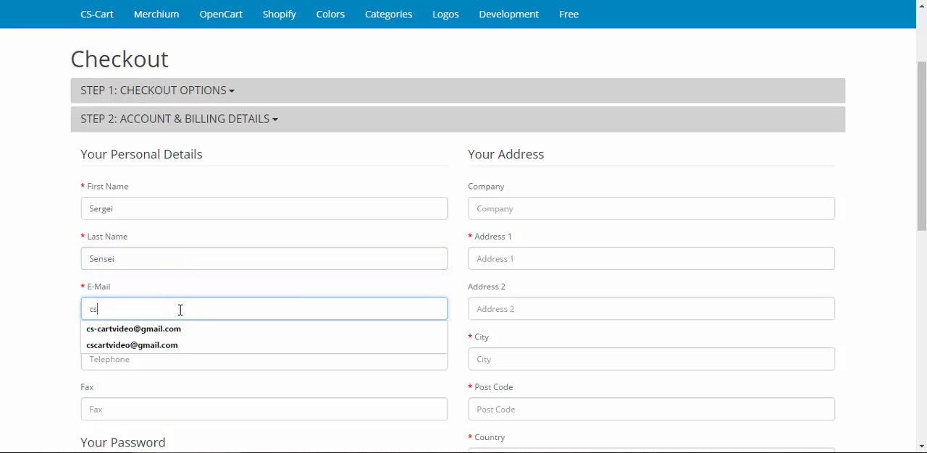
pyautogui.click(131, 345)
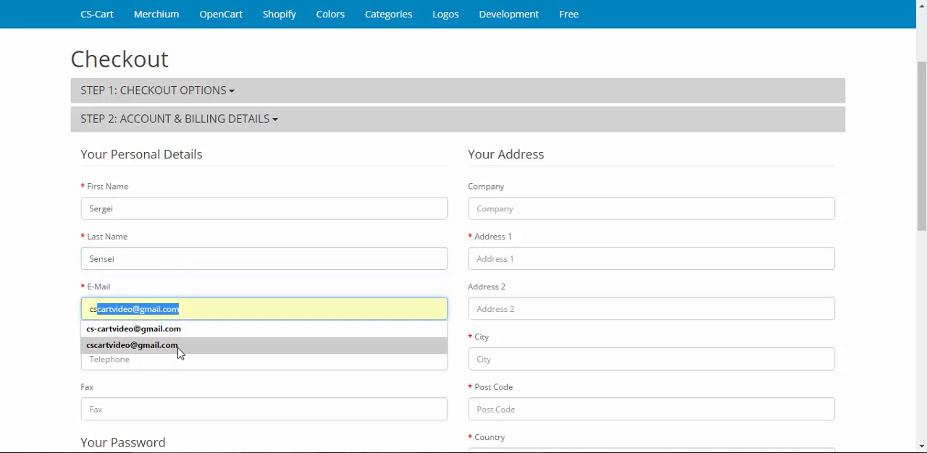
pyautogui.click(132, 345)
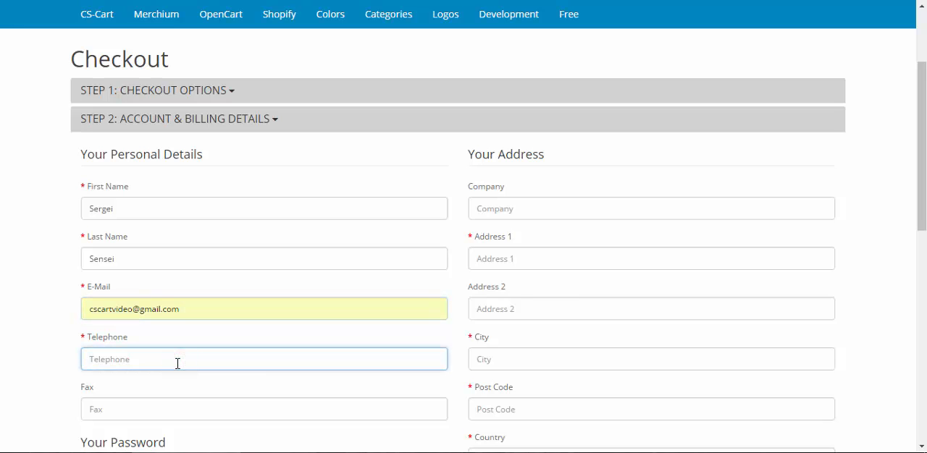
pyautogui.write('677')
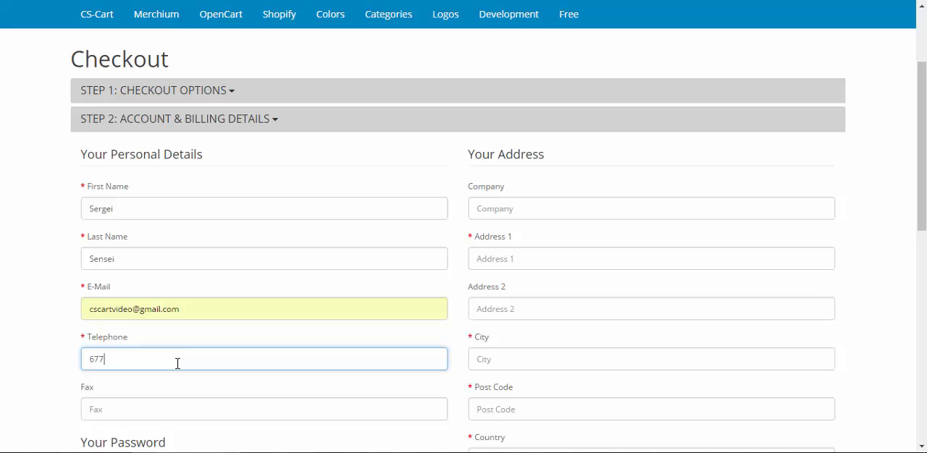
pyautogui.write('8867890')
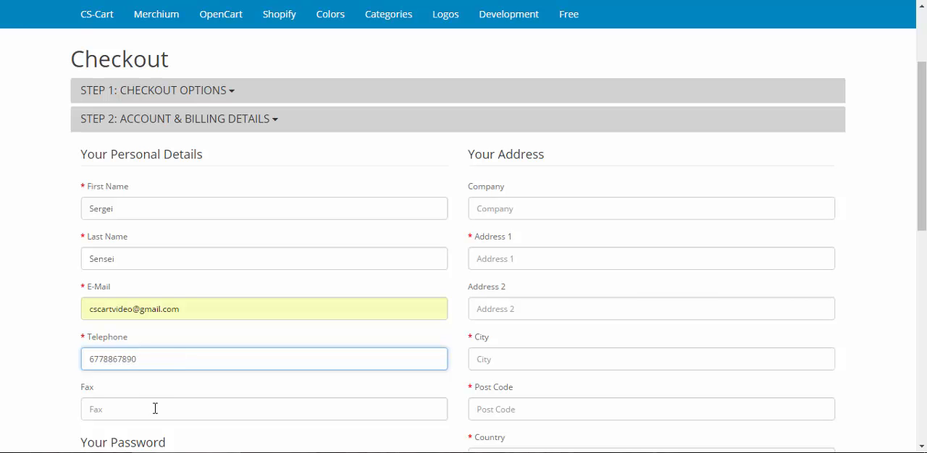
pyautogui.scroll(-3)
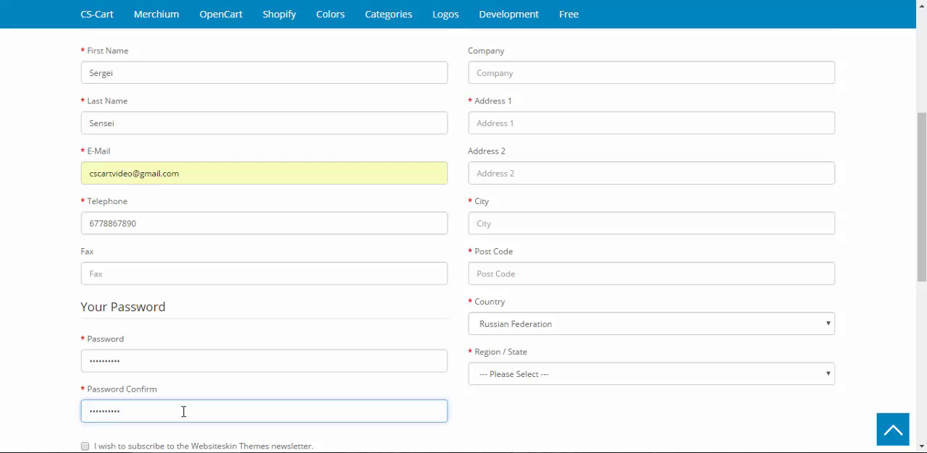
pyautogui.scroll(-3)
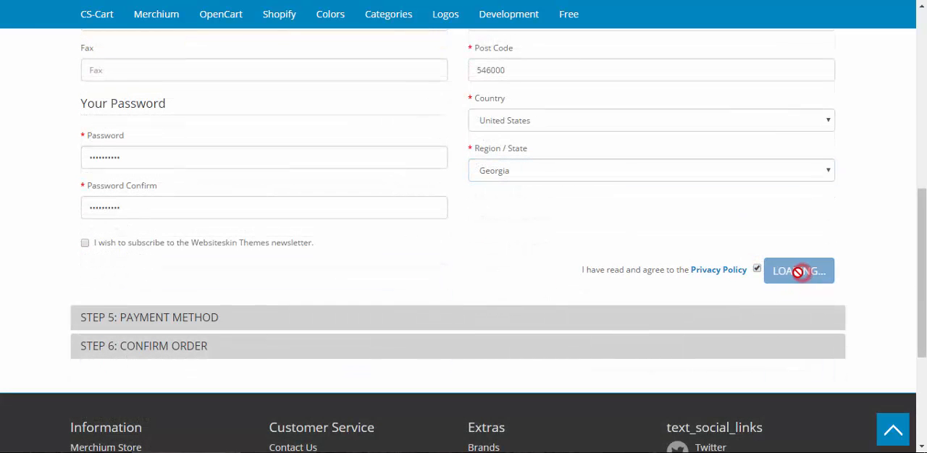
# Submit the details, accept the Terms of Use with Free Checkout and confirm the Computers Cyan order
pyautogui.click(797, 270)
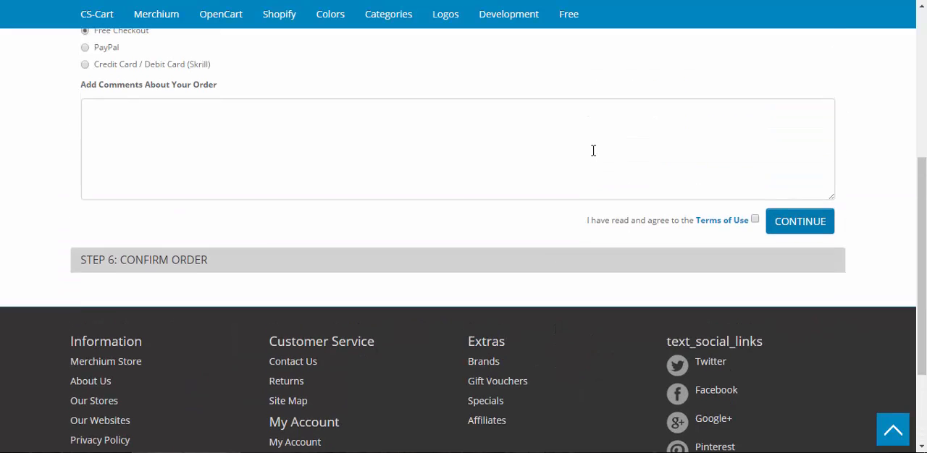
pyautogui.scroll(3)
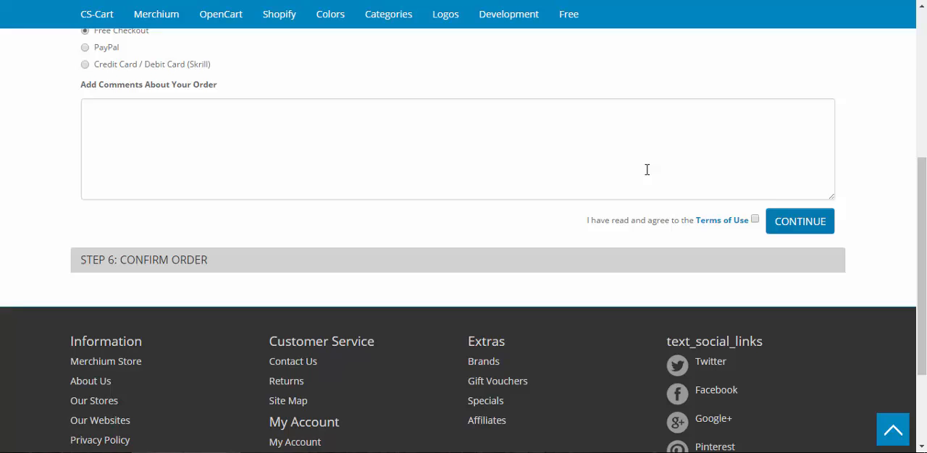
pyautogui.click(799, 221)
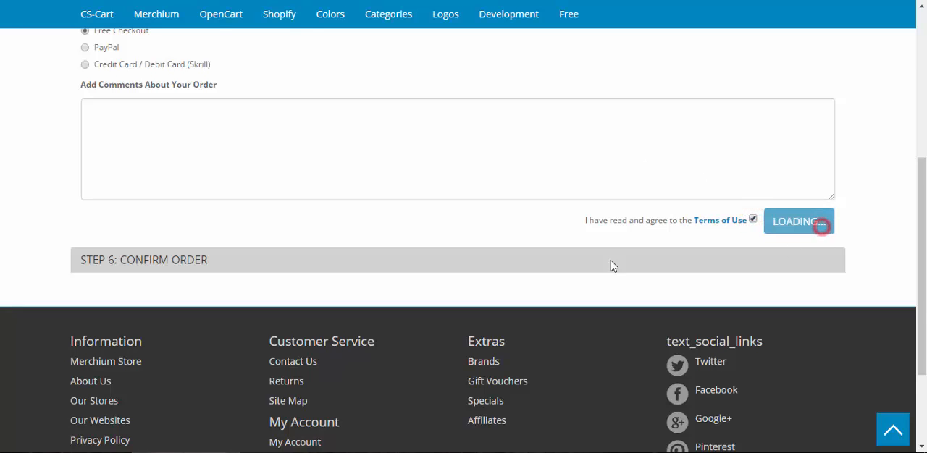
pyautogui.click(796, 220)
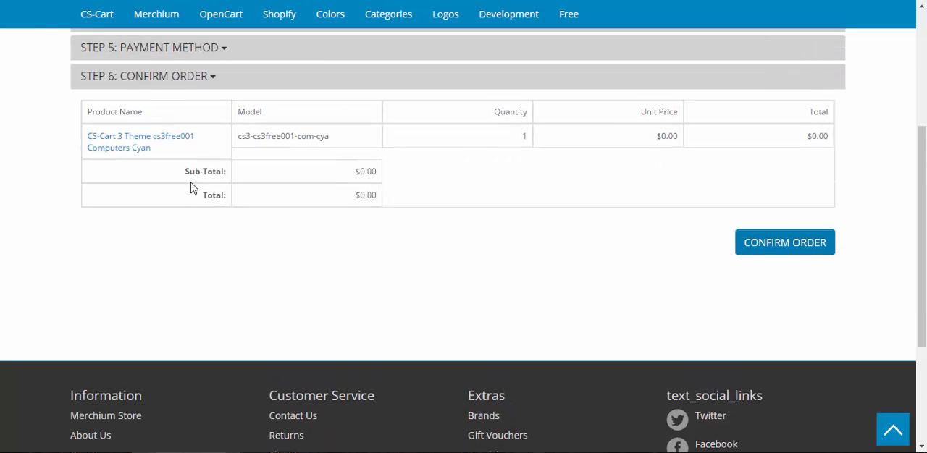
pyautogui.moveTo(784, 243)
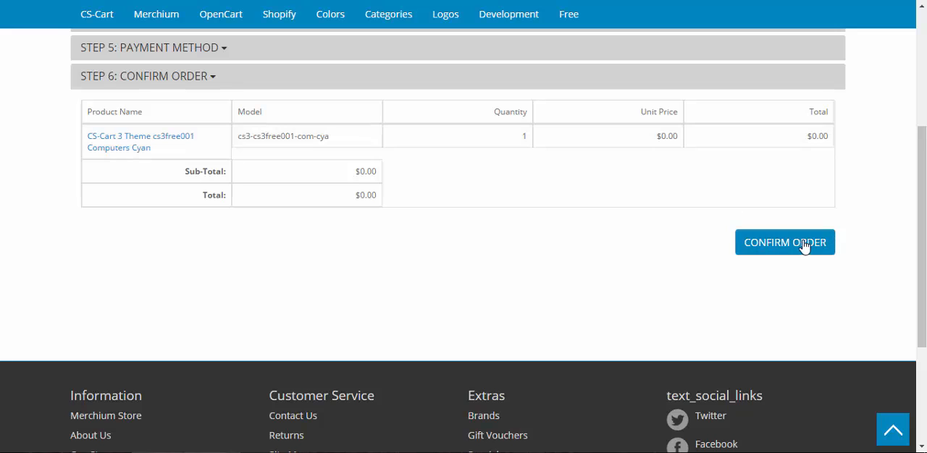
pyautogui.click(785, 242)
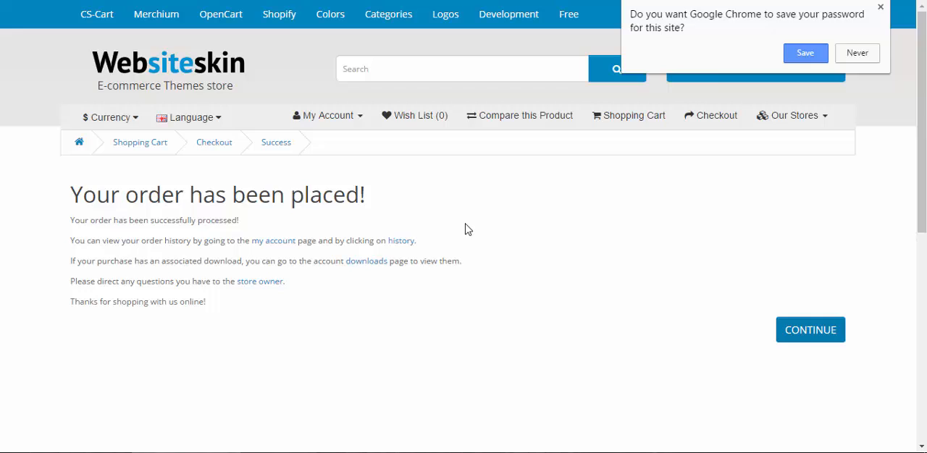
pyautogui.scroll(-3)
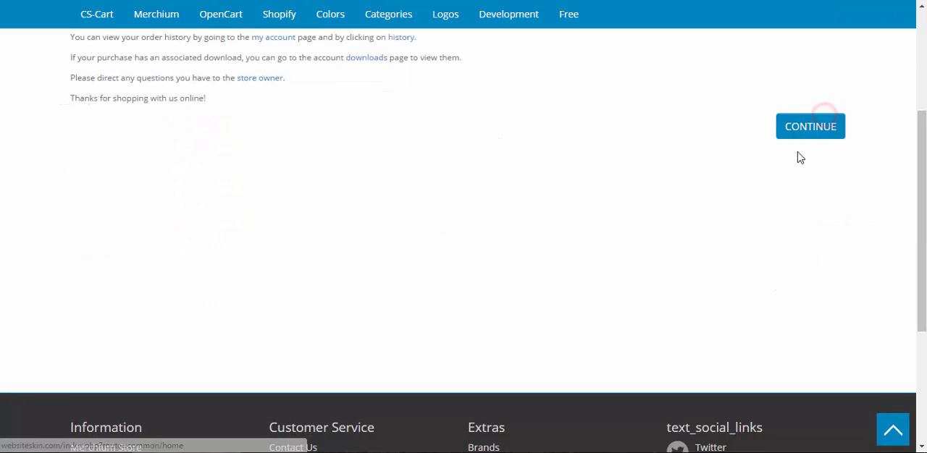
# Review order #4537 in the account's order history
pyautogui.click(810, 126)
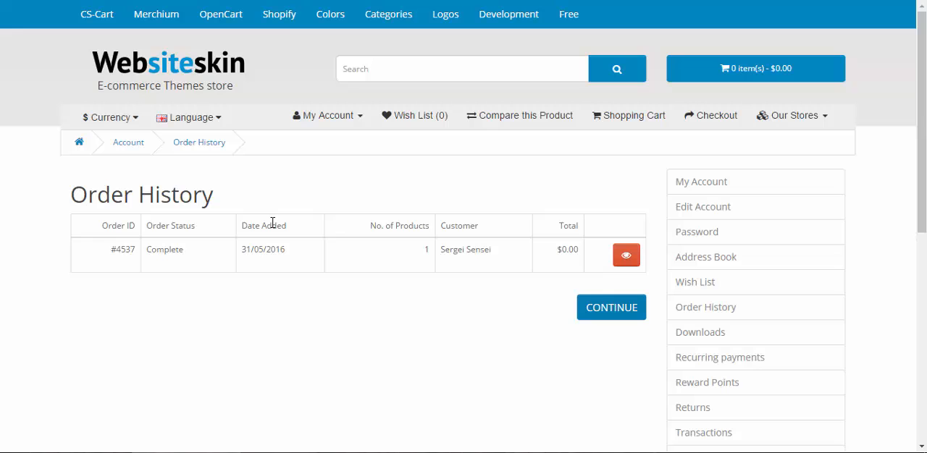
pyautogui.moveTo(626, 255)
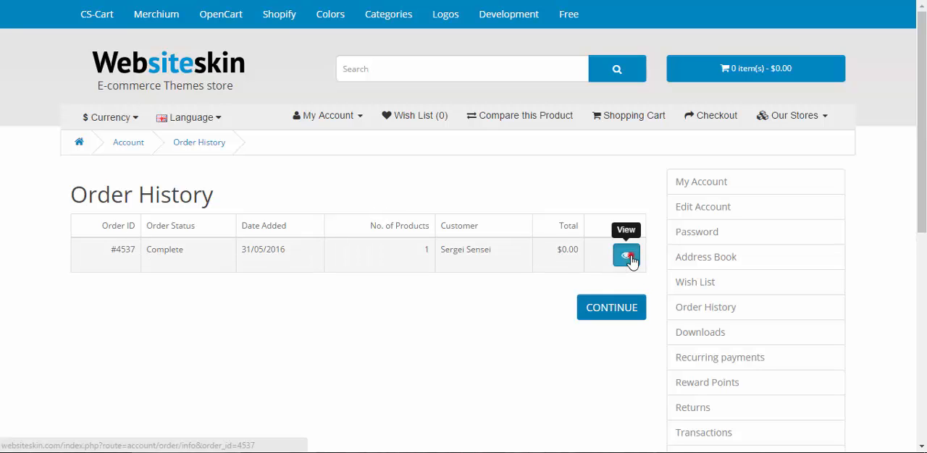
pyautogui.click(626, 256)
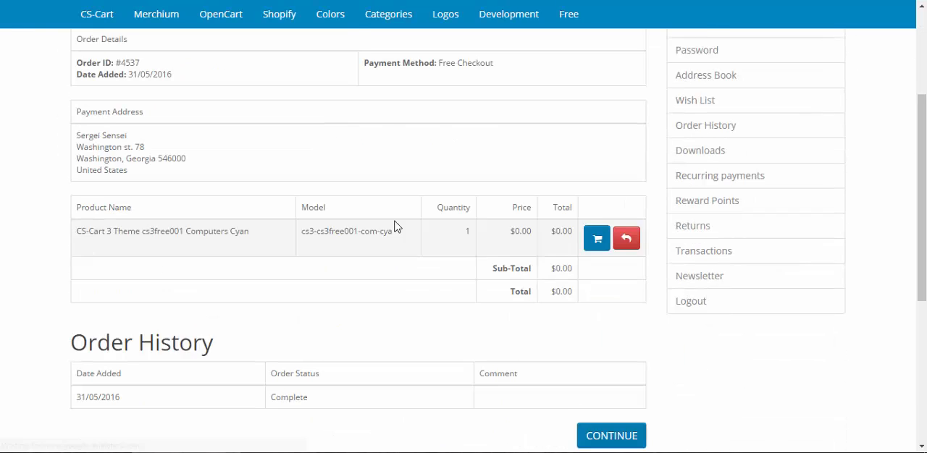
pyautogui.scroll(-3)
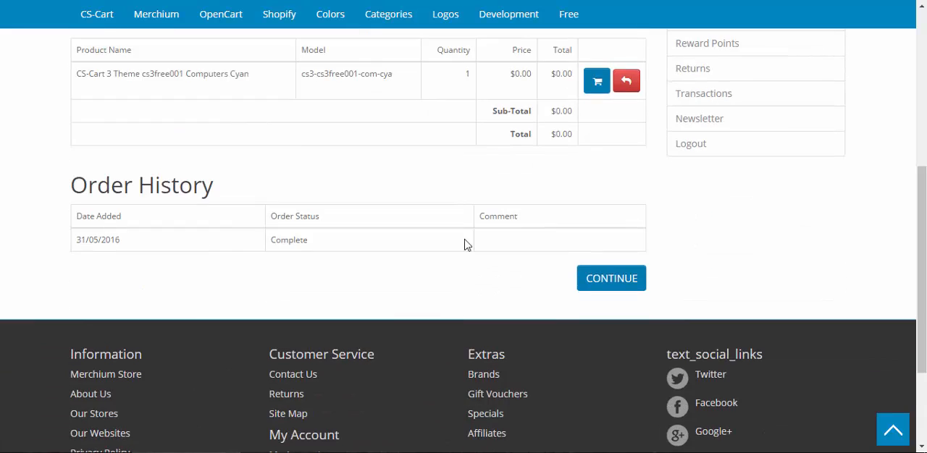
pyautogui.scroll(3)
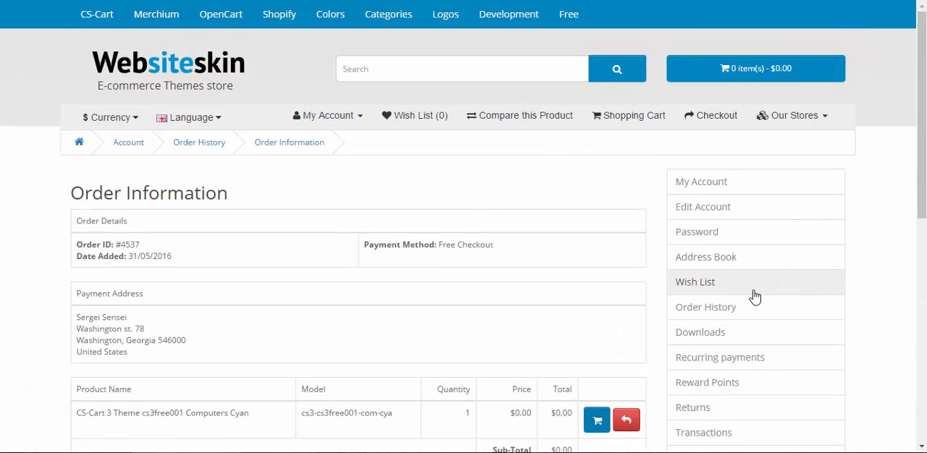
# Download the CS-Cart Theme cs3free001 zip from the account Downloads list
pyautogui.click(699, 332)
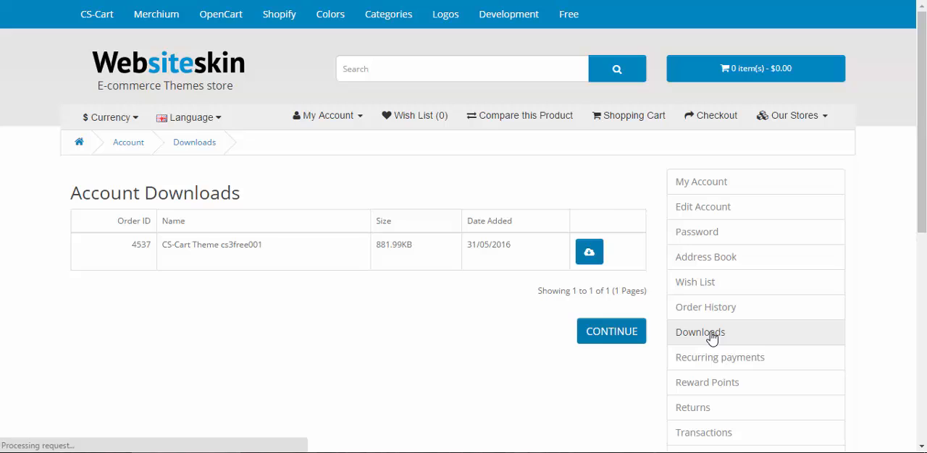
pyautogui.click(589, 252)
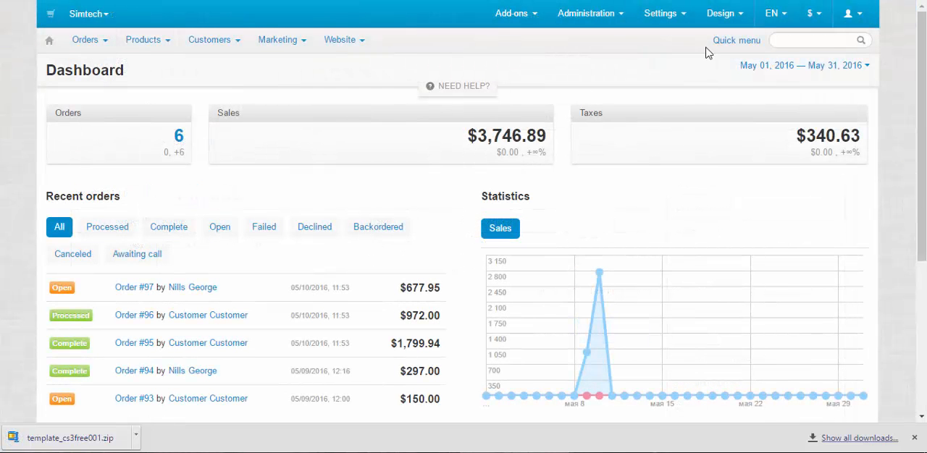
# Go to Design > Themes, review the installed Responsive theme styles and start an Upload theme
pyautogui.click(723, 13)
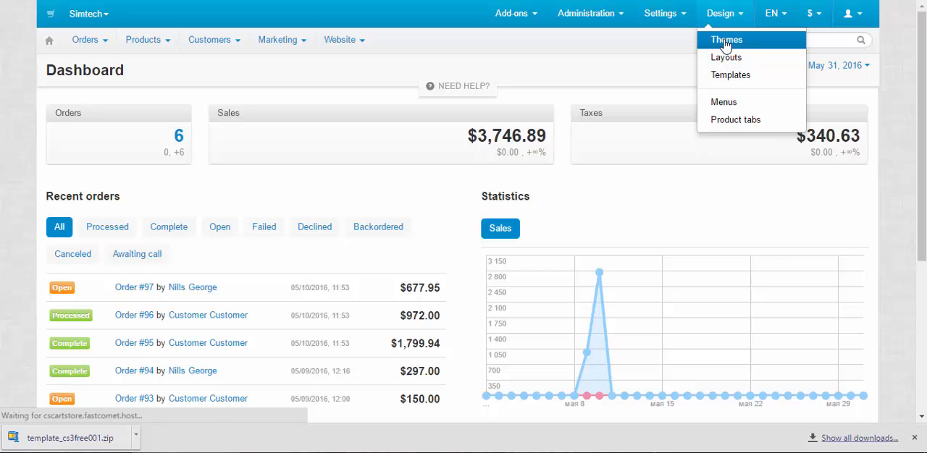
pyautogui.click(726, 40)
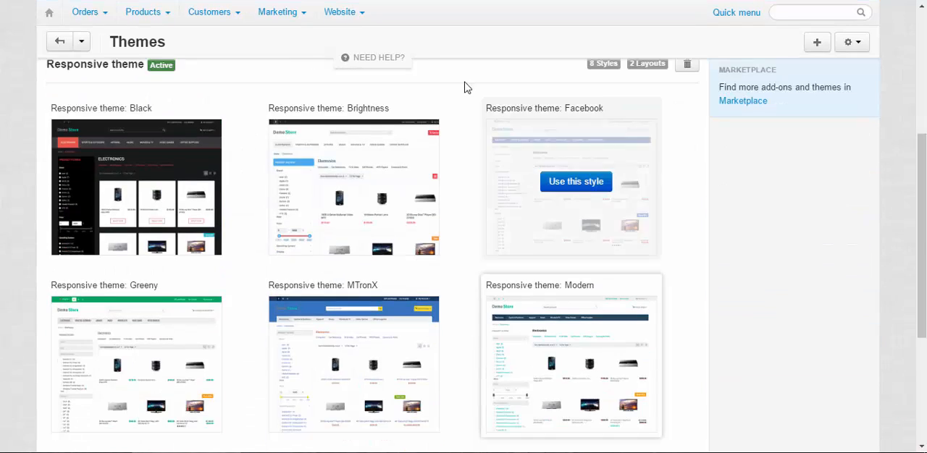
pyautogui.scroll(3)
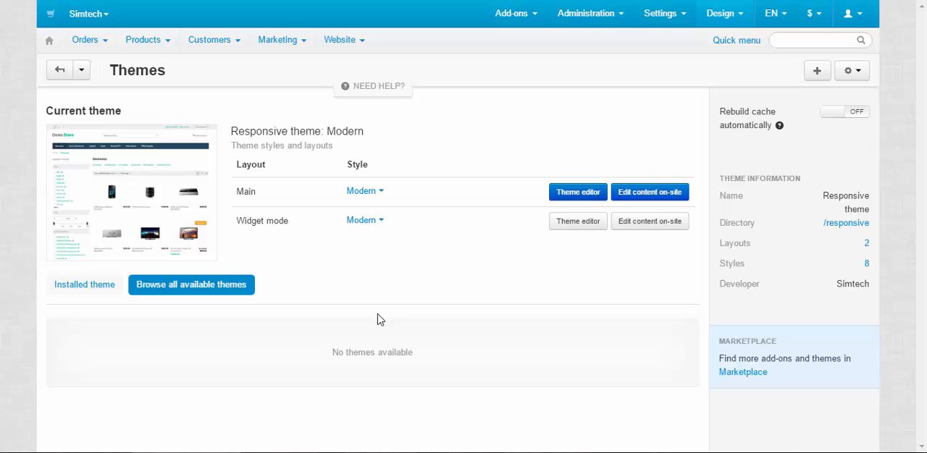
pyautogui.click(84, 285)
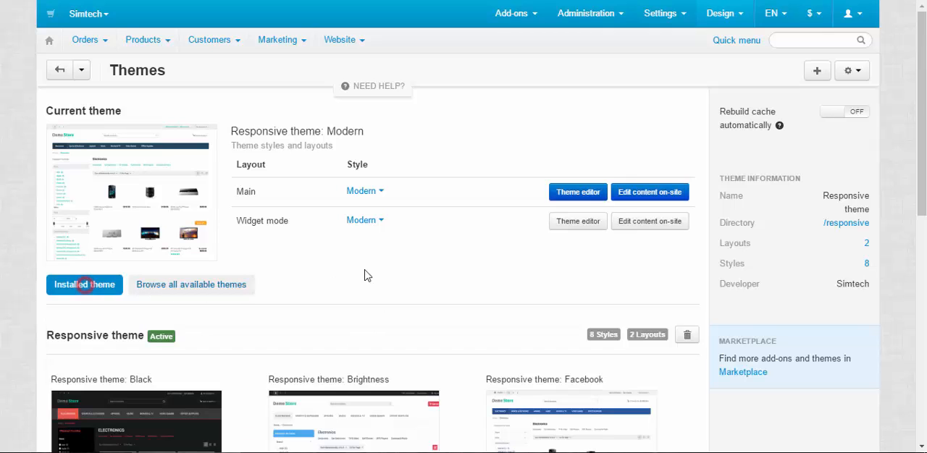
pyautogui.scroll(-3)
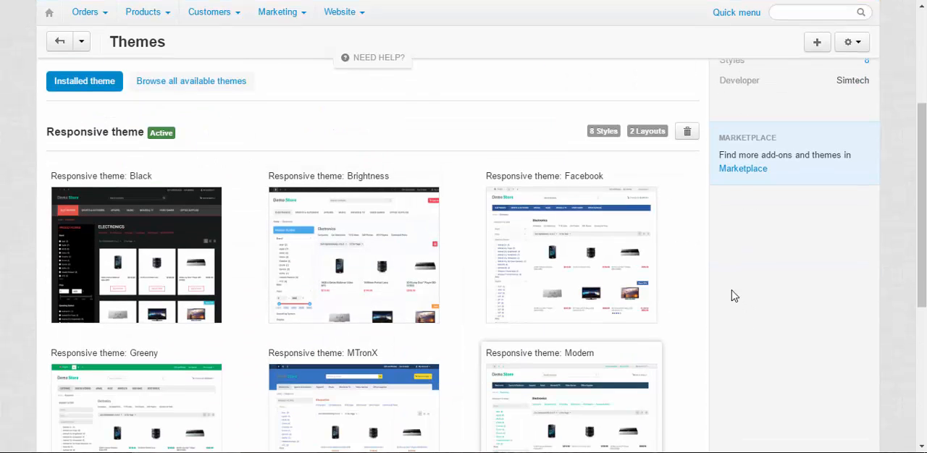
pyautogui.moveTo(516, 301)
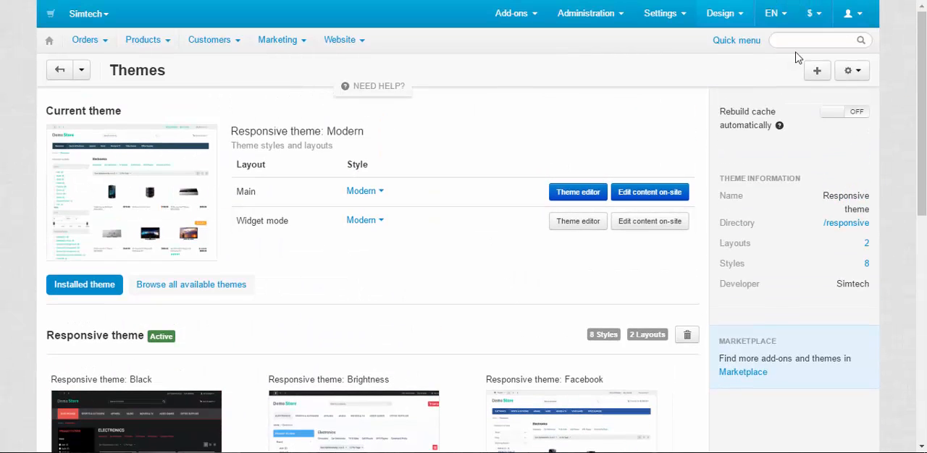
pyautogui.click(817, 70)
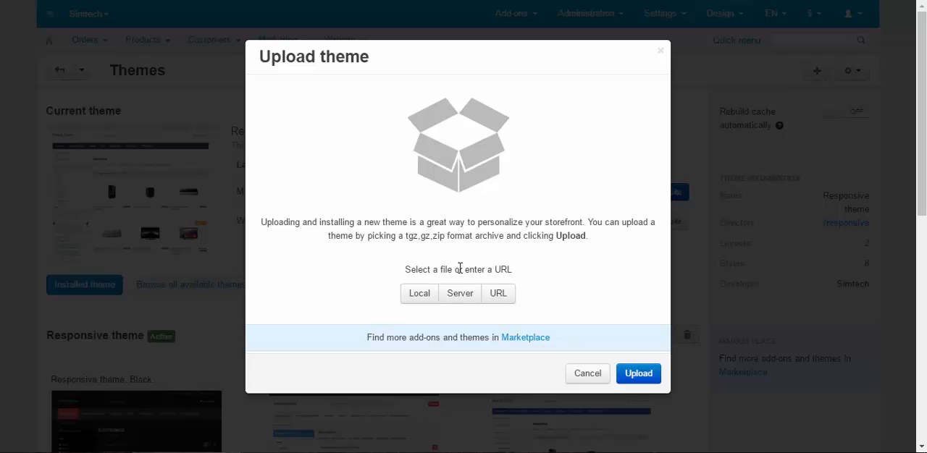
pyautogui.moveTo(375, 283)
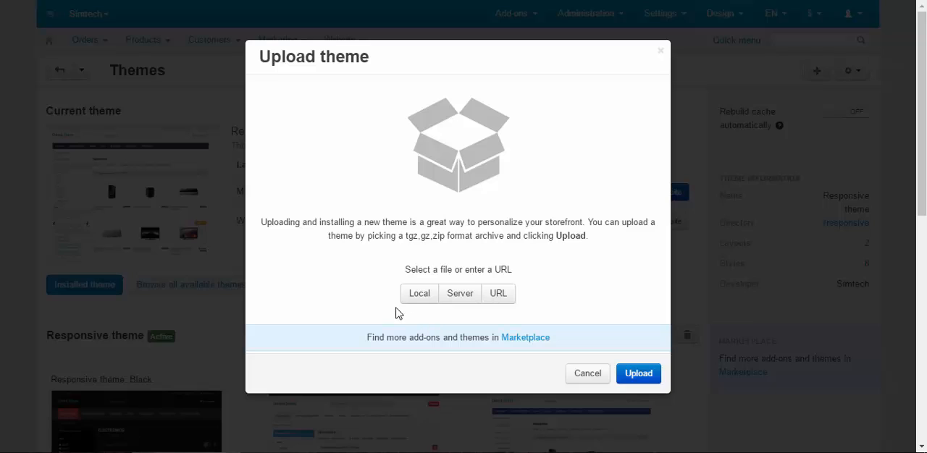
pyautogui.moveTo(549, 304)
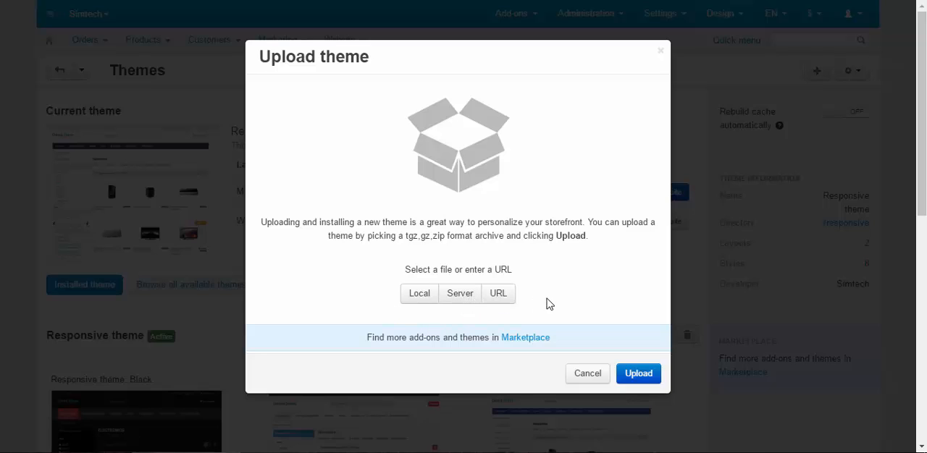
# Upload template_cs3free001.zip from the local computer as a new theme
pyautogui.click(418, 293)
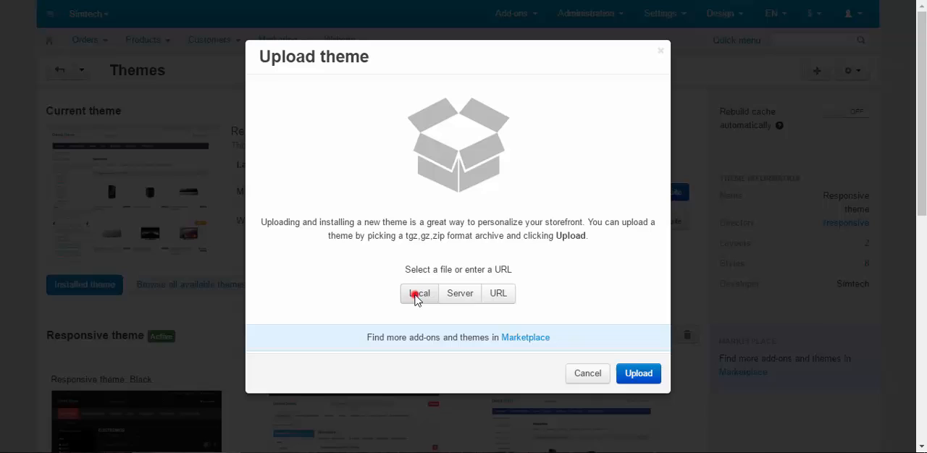
pyautogui.click(418, 293)
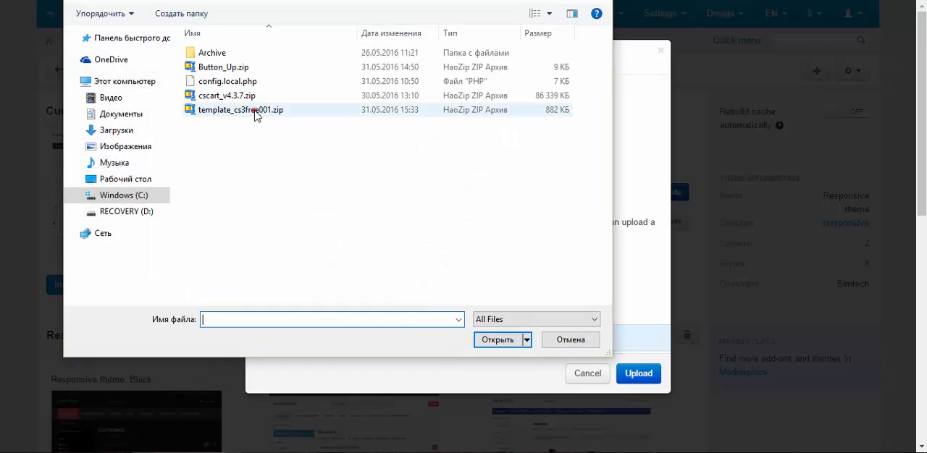
pyautogui.doubleClick(241, 110)
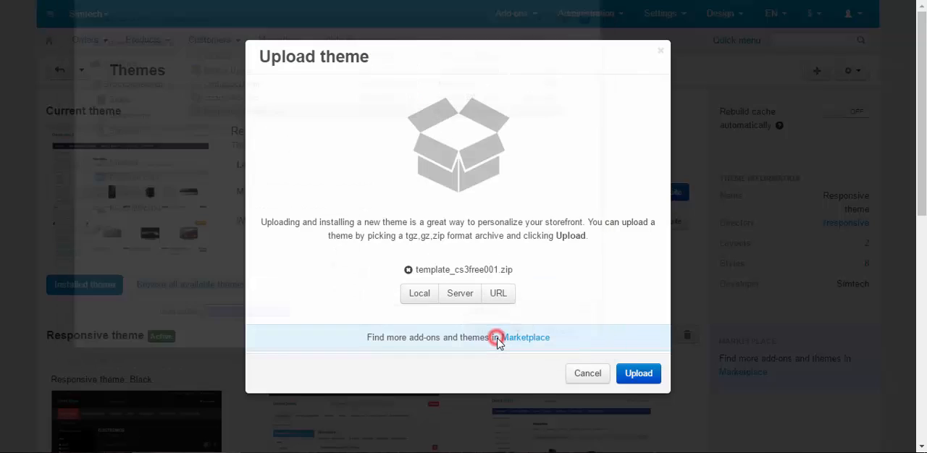
pyautogui.click(638, 373)
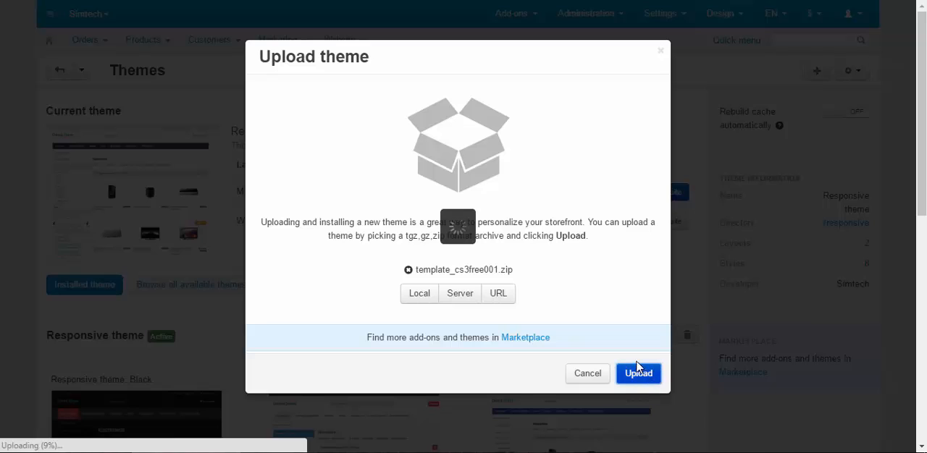
pyautogui.click(638, 373)
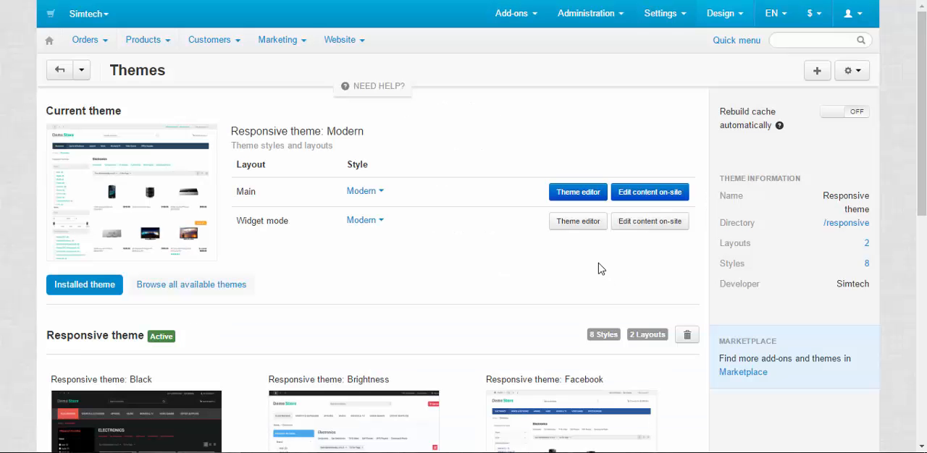
pyautogui.scroll(-3)
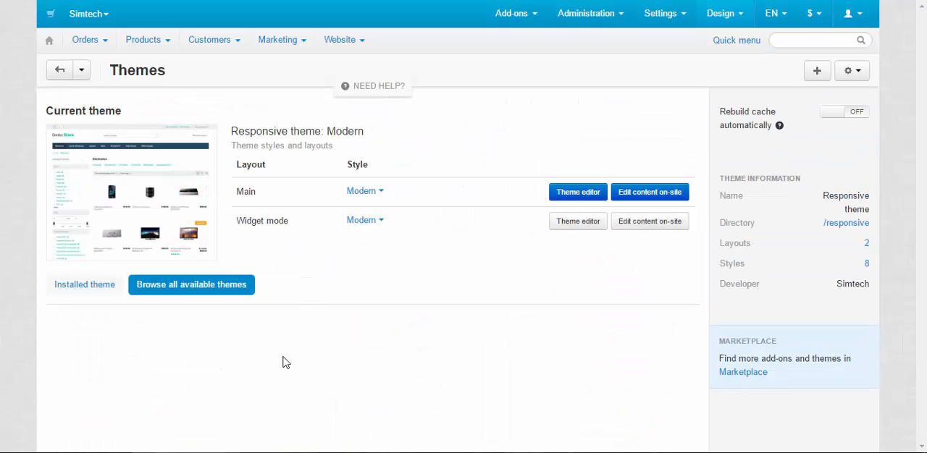
pyautogui.moveTo(337, 342)
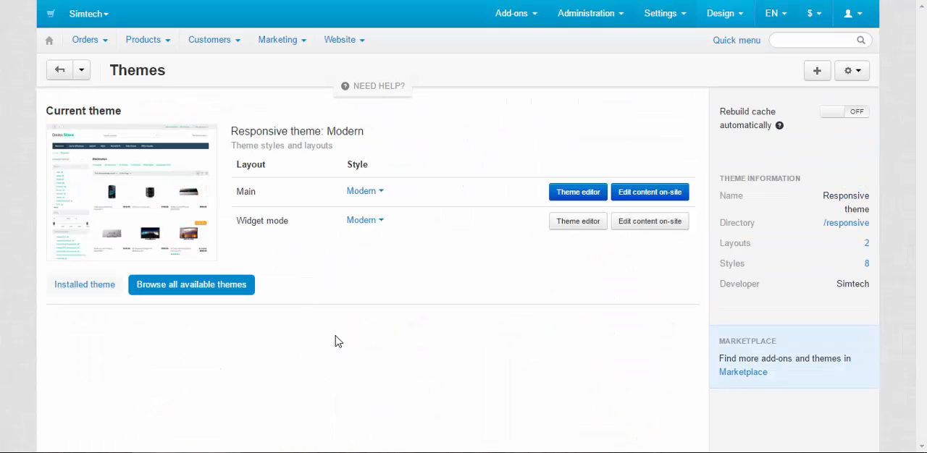
pyautogui.moveTo(355, 291)
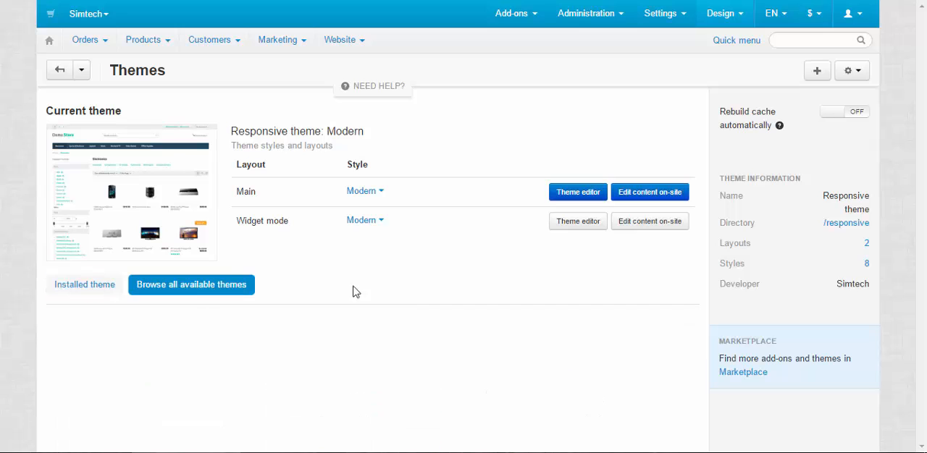
pyautogui.click(84, 284)
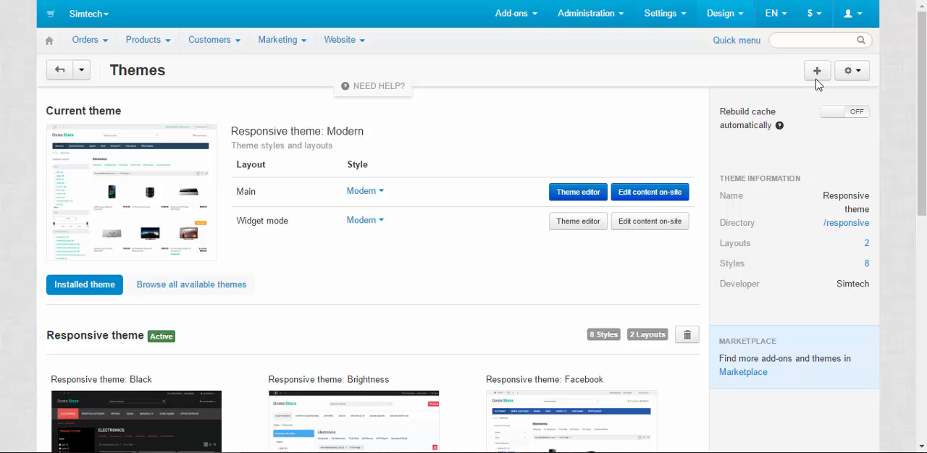
# Upload bags-free_ochre.zip from the local computer as a new theme instead
pyautogui.click(817, 70)
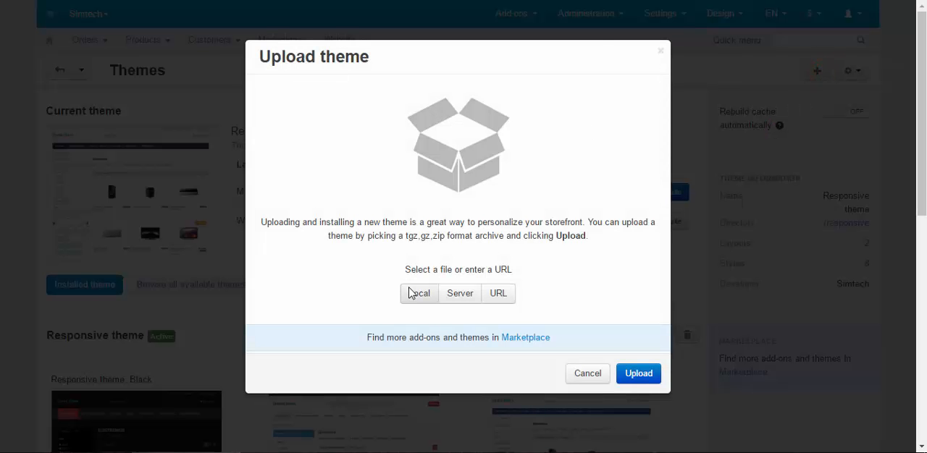
pyautogui.click(418, 293)
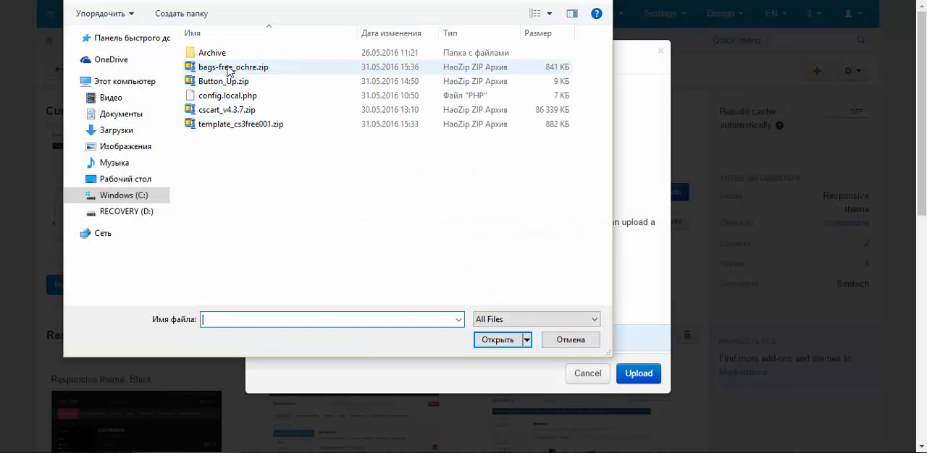
pyautogui.click(232, 67)
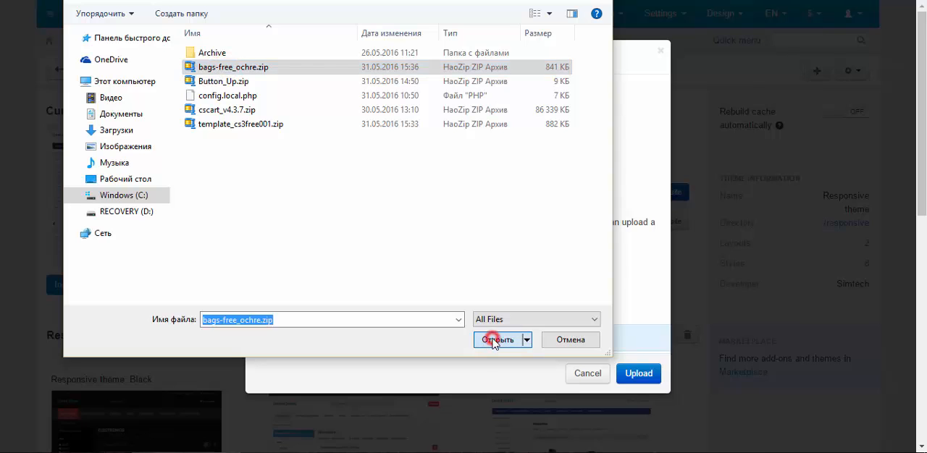
pyautogui.click(497, 340)
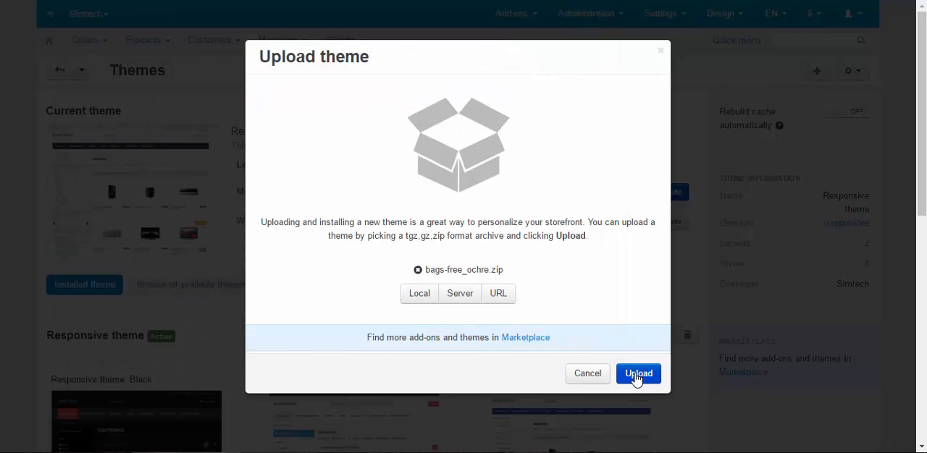
pyautogui.click(638, 373)
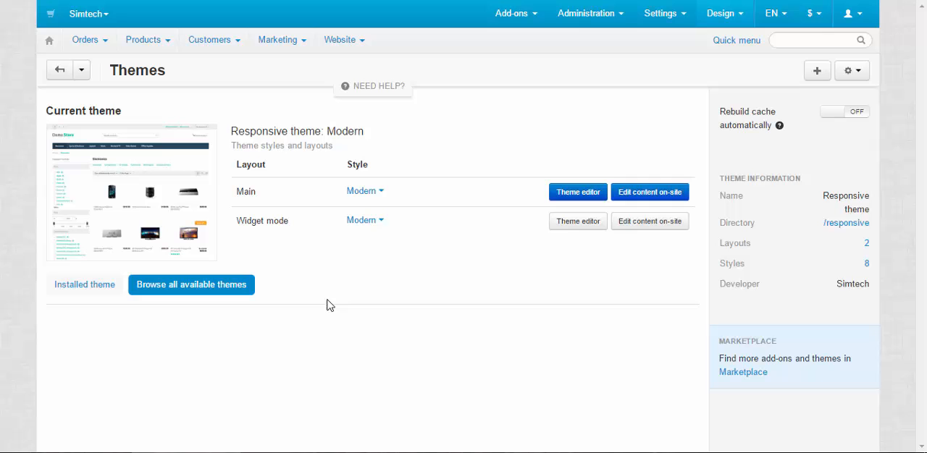
# Return to the Installed theme list, still showing only the Responsive theme
pyautogui.click(192, 285)
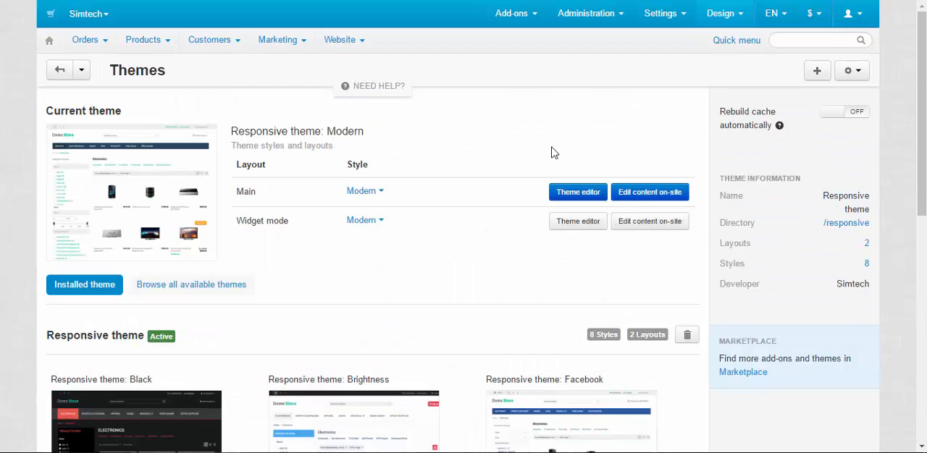
pyautogui.moveTo(616, 140)
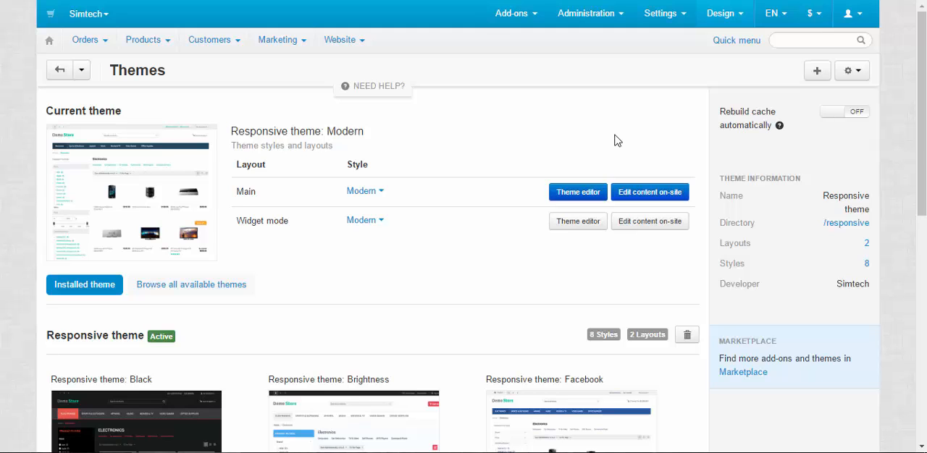
pyautogui.moveTo(660, 127)
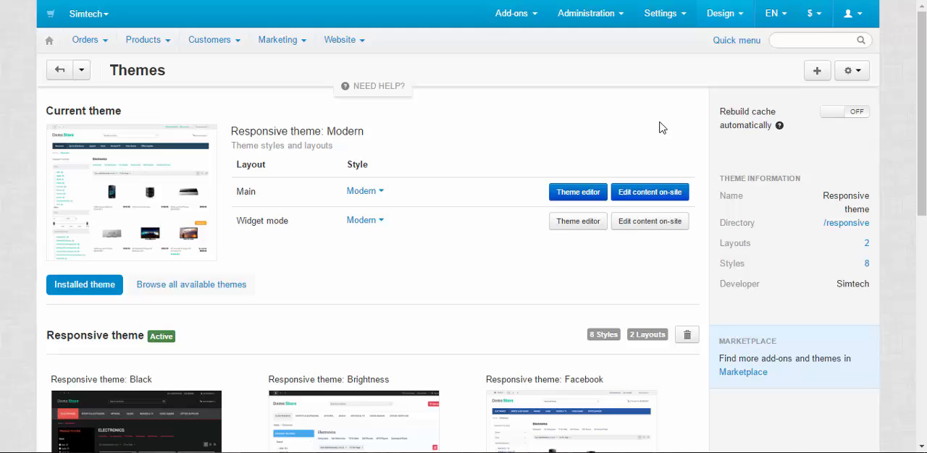
pyautogui.moveTo(667, 115)
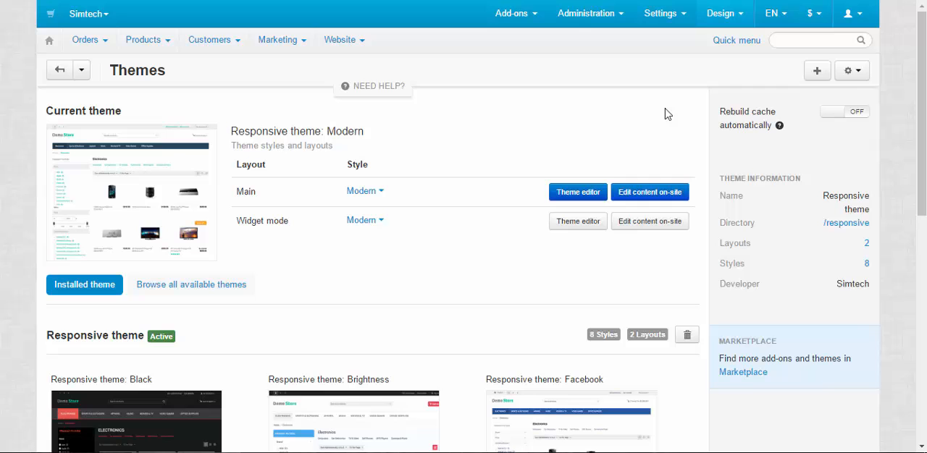
pyautogui.moveTo(903, 106)
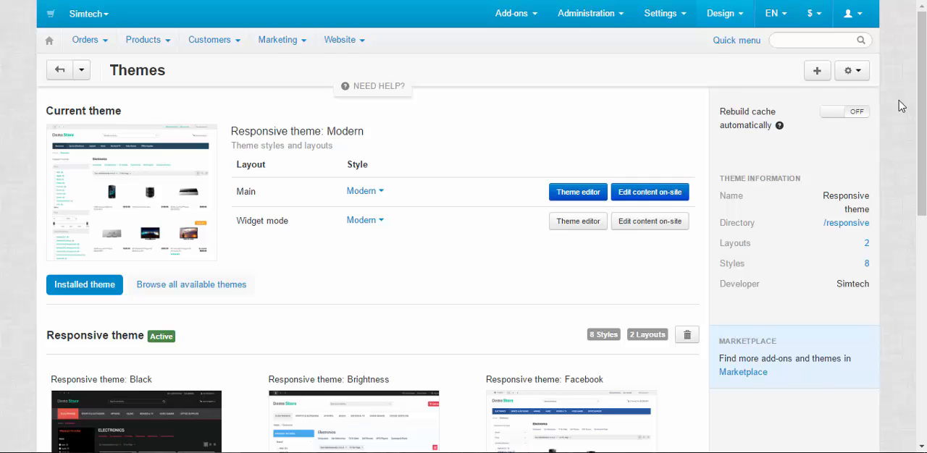
pyautogui.moveTo(667, 127)
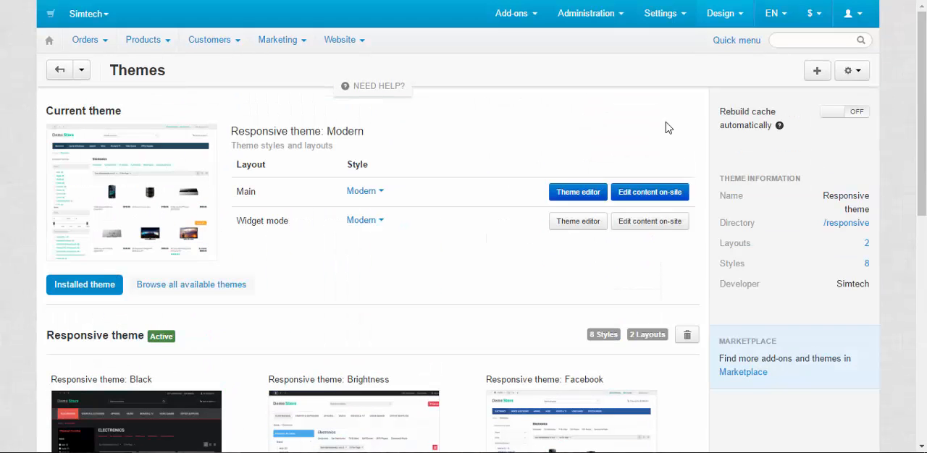
pyautogui.moveTo(896, 127)
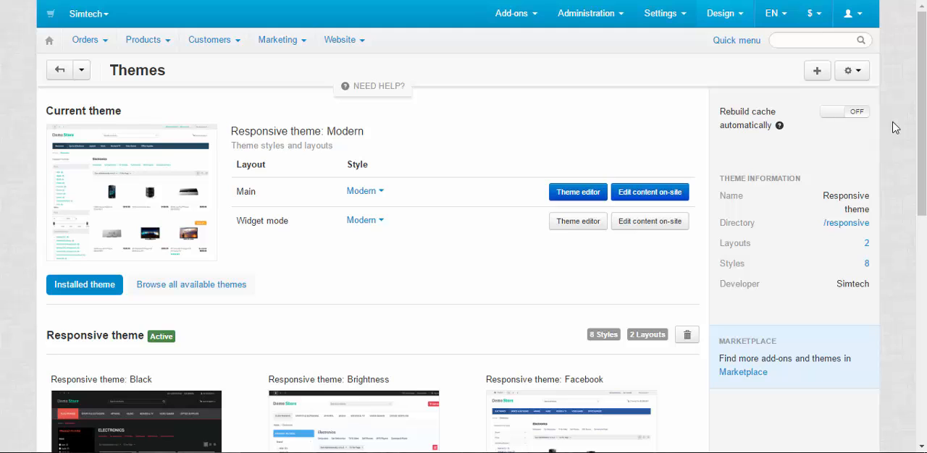